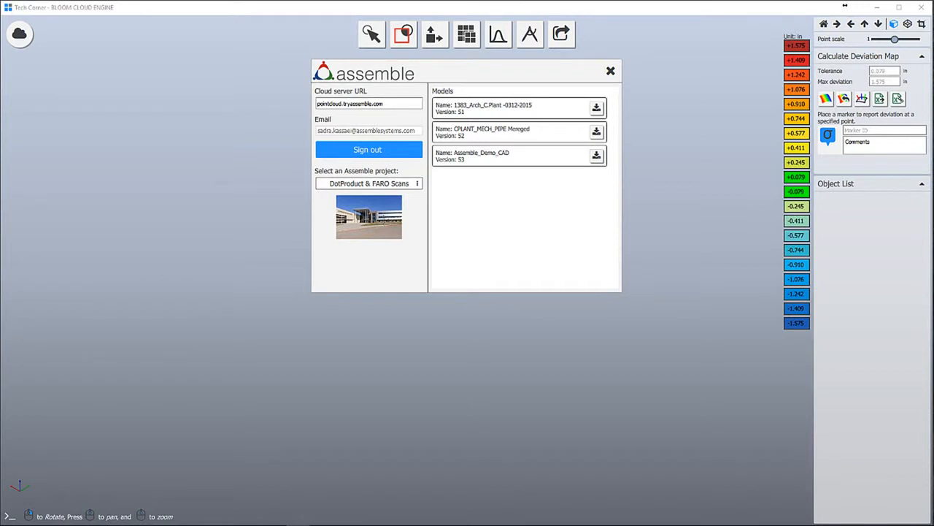
Step: Reconnect to the Assemble server, pick the project and download the piping and architectural models
click(368, 149)
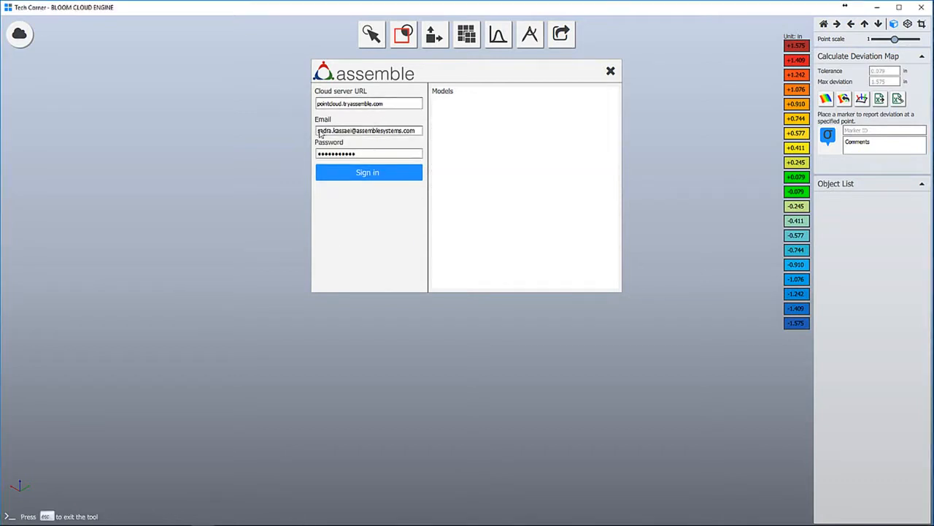
click(368, 172)
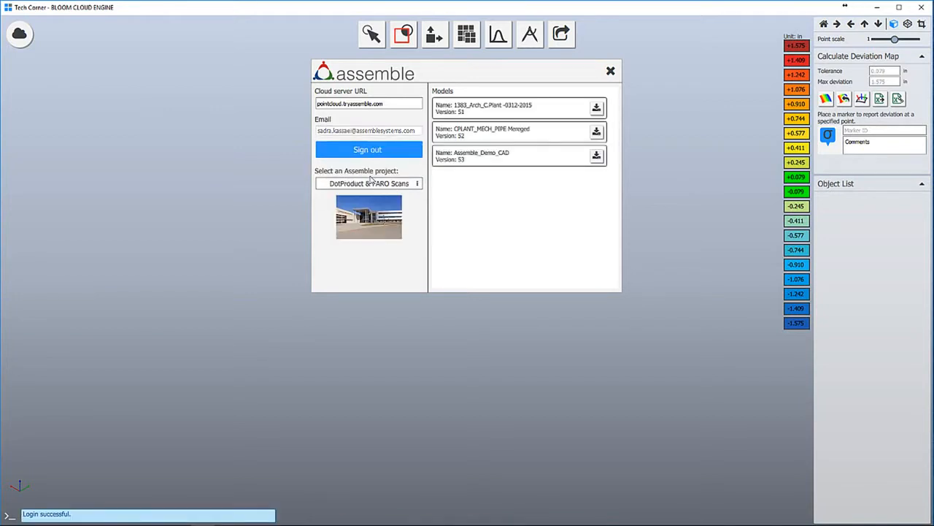
click(368, 184)
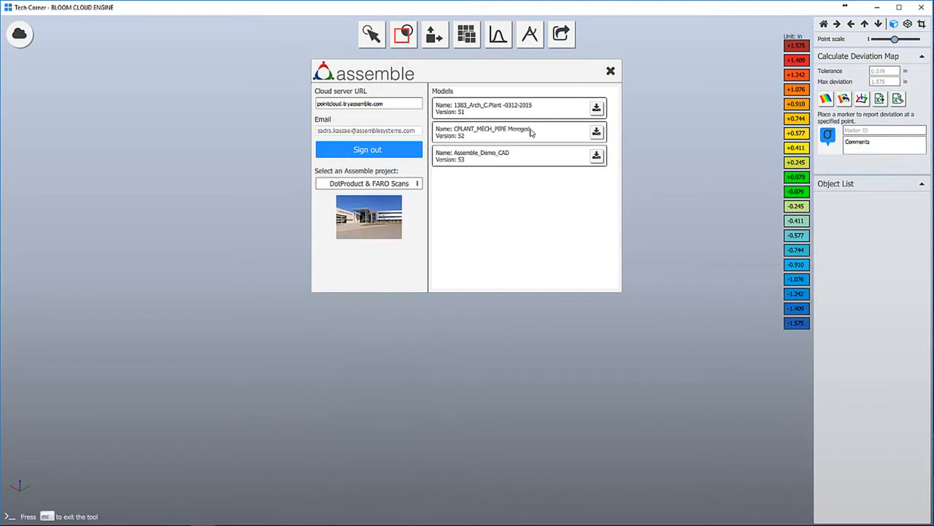
mouse_move(401, 202)
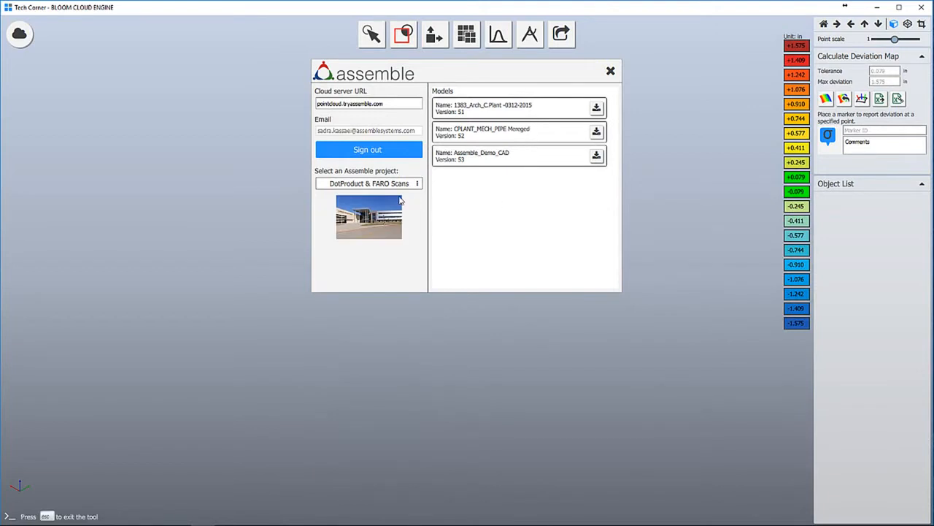
click(596, 131)
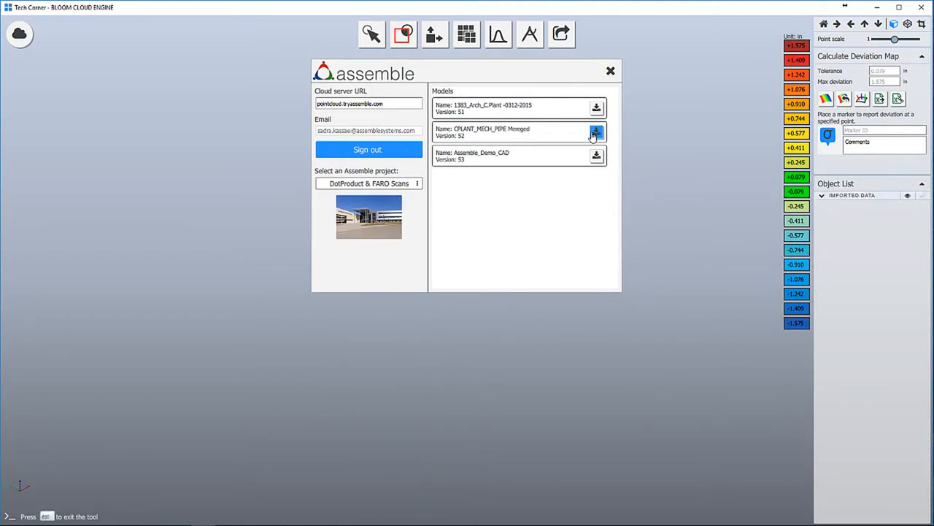
click(596, 108)
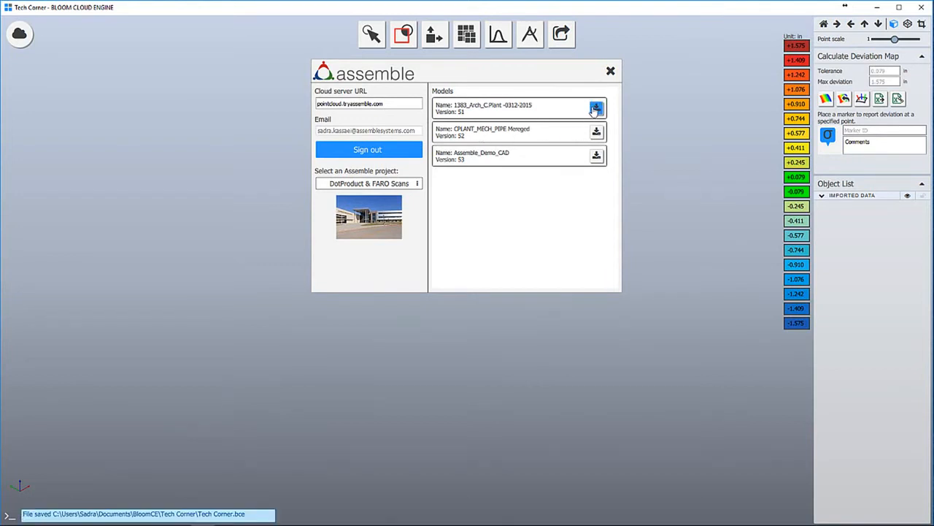
click(596, 108)
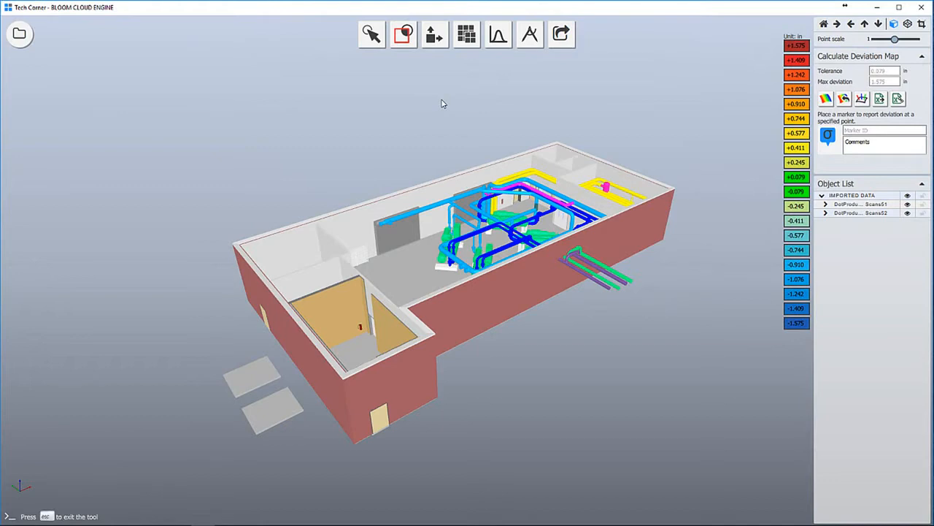
Step: Import the FARO scan project file and place it at its Absolute Location over the building model
click(19, 34)
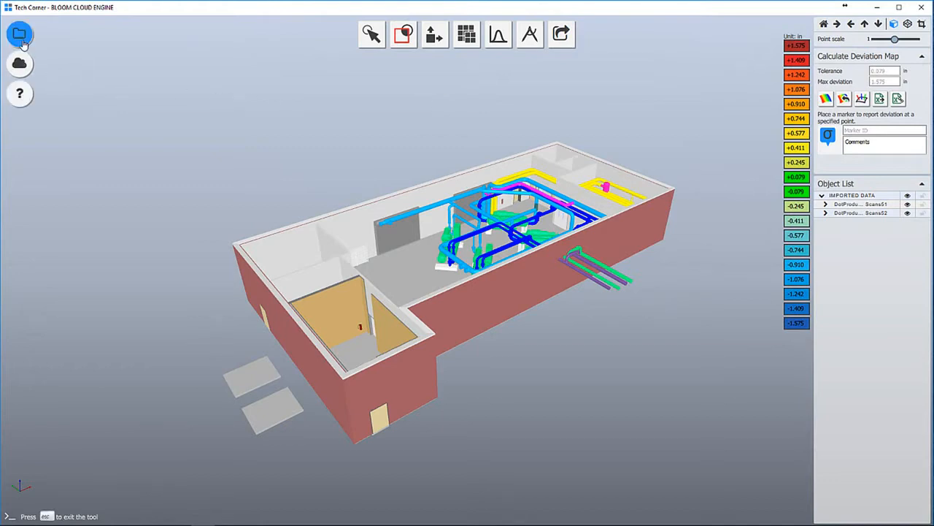
click(19, 34)
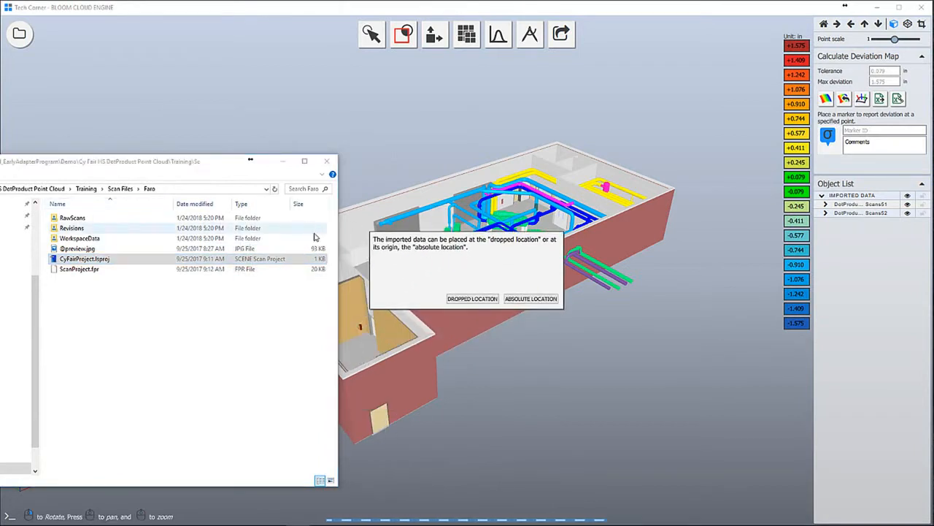
click(531, 298)
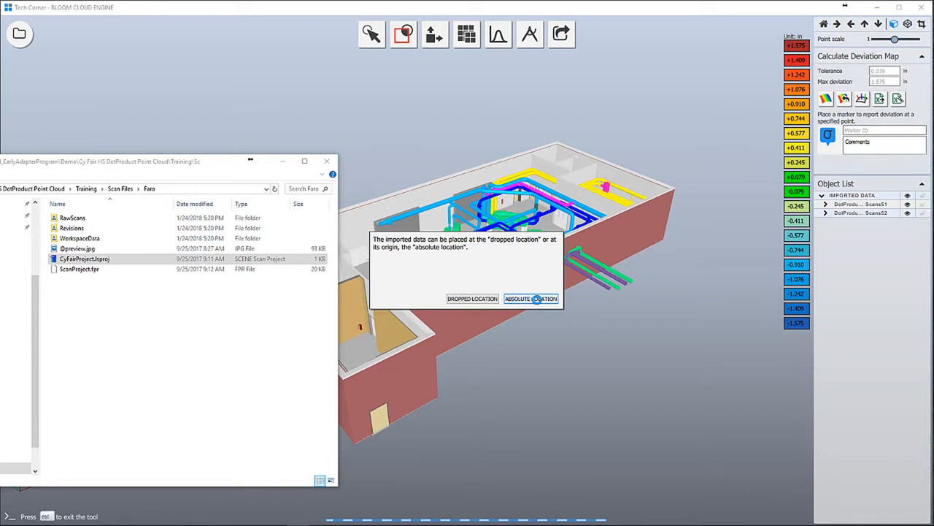
click(531, 297)
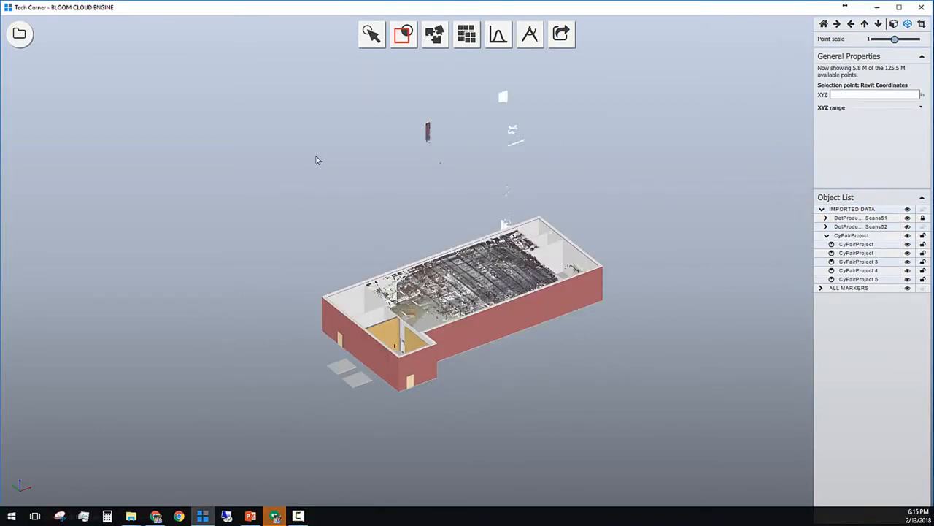
mouse_move(325, 163)
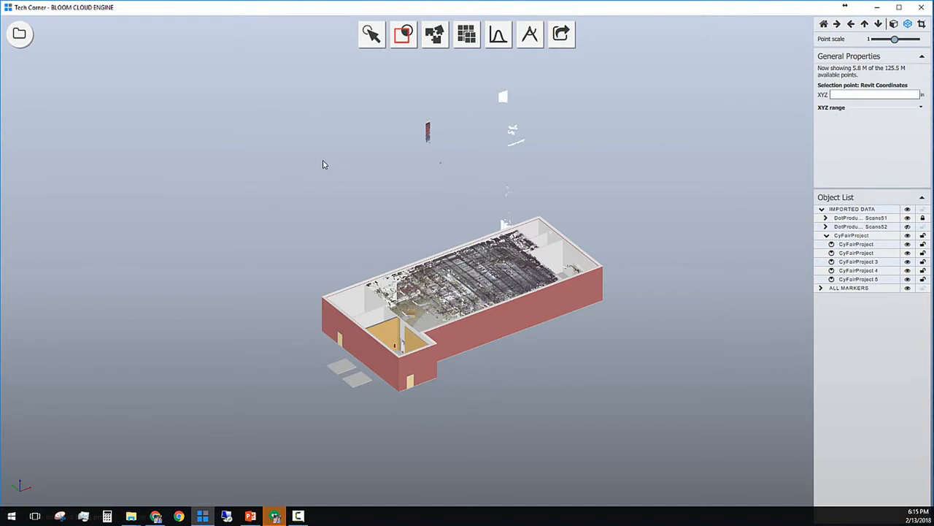
mouse_move(327, 167)
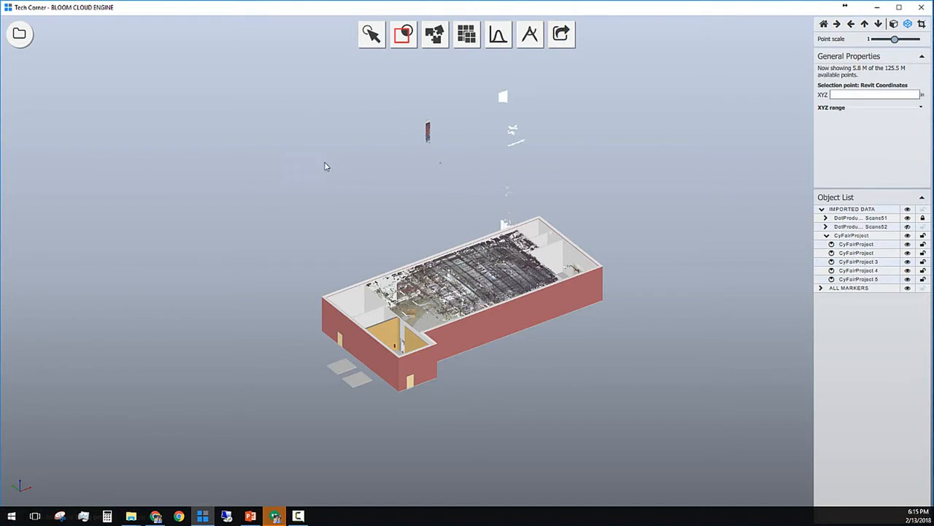
Step: Drag the Model View clipping box edges in to fit the building footprint and expose the interior pipework
click(403, 36)
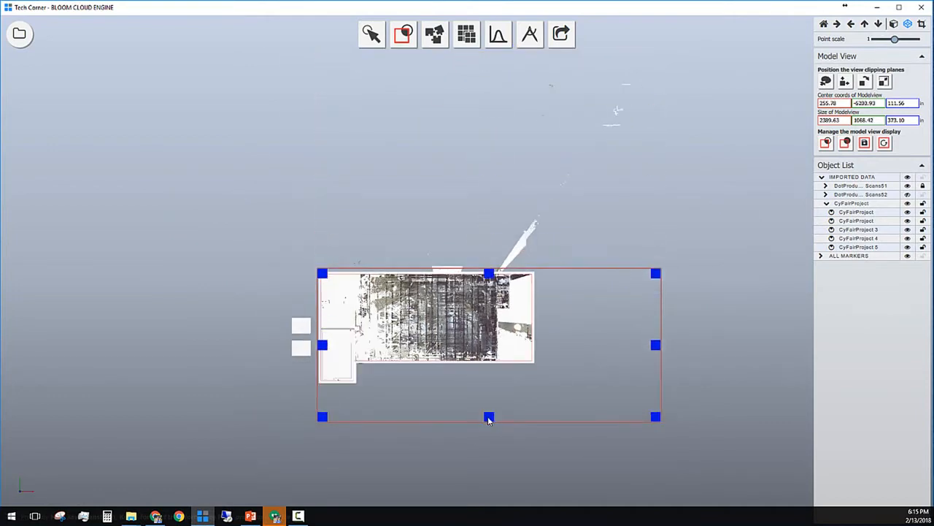
drag(489, 416, 490, 383)
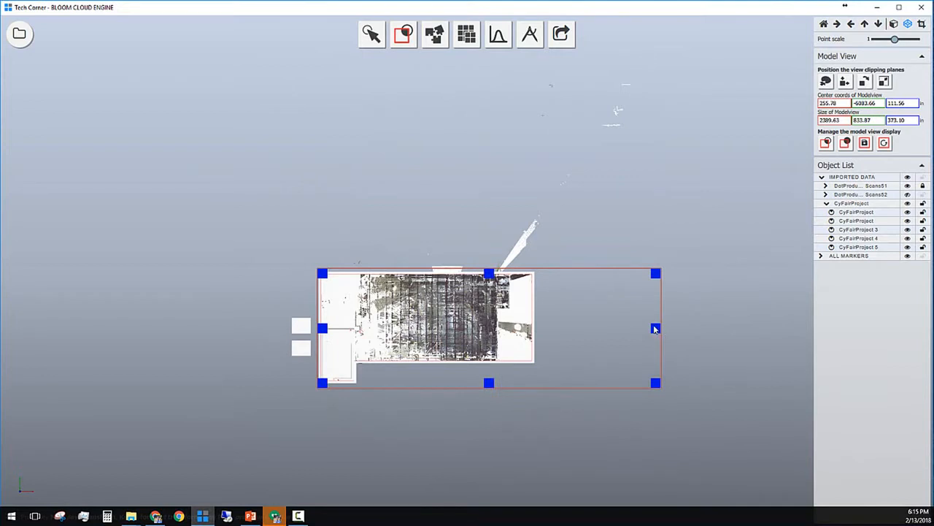
drag(654, 327, 533, 330)
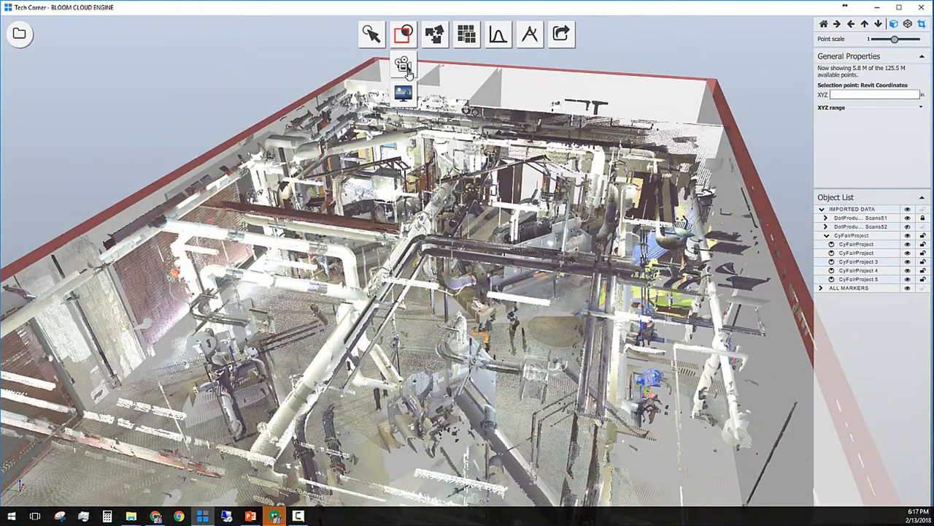
Step: Look around the interior with the walkthrough camera, then reactivate the clipping box
click(403, 35)
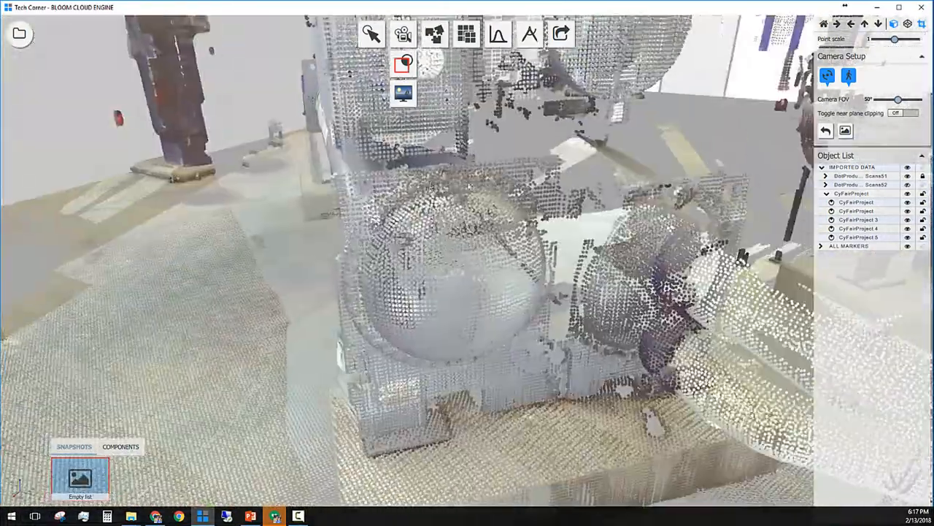
click(403, 33)
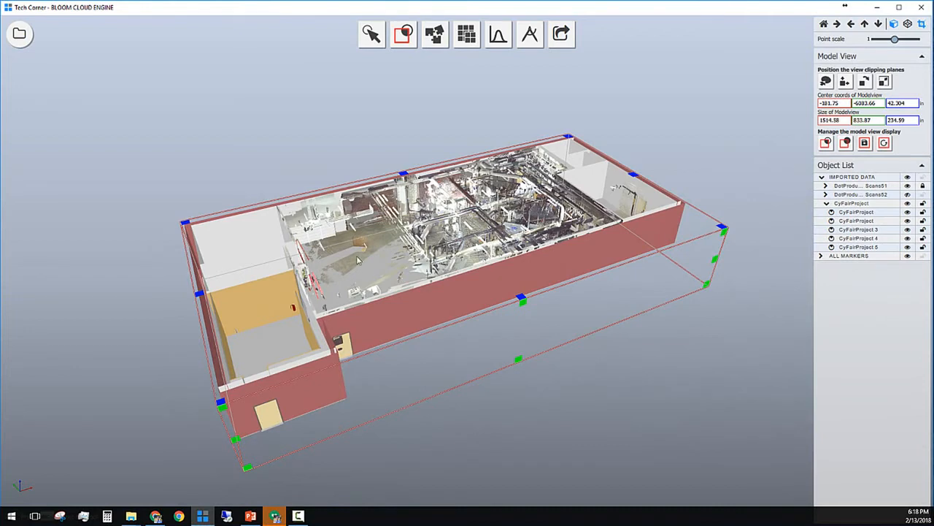
Step: Orbit to a steeper angle and save the clipped building as a model view named '3D ceiling'
drag(358, 260, 358, 288)
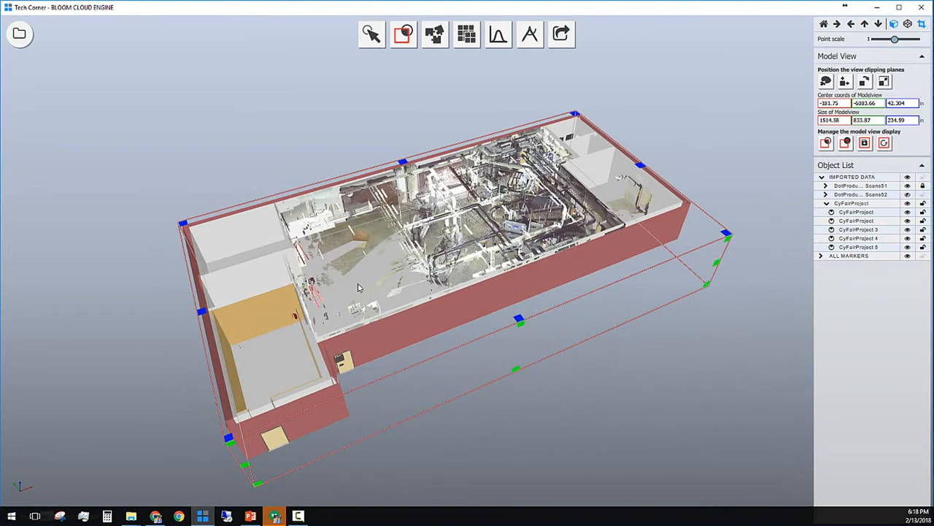
mouse_move(398, 146)
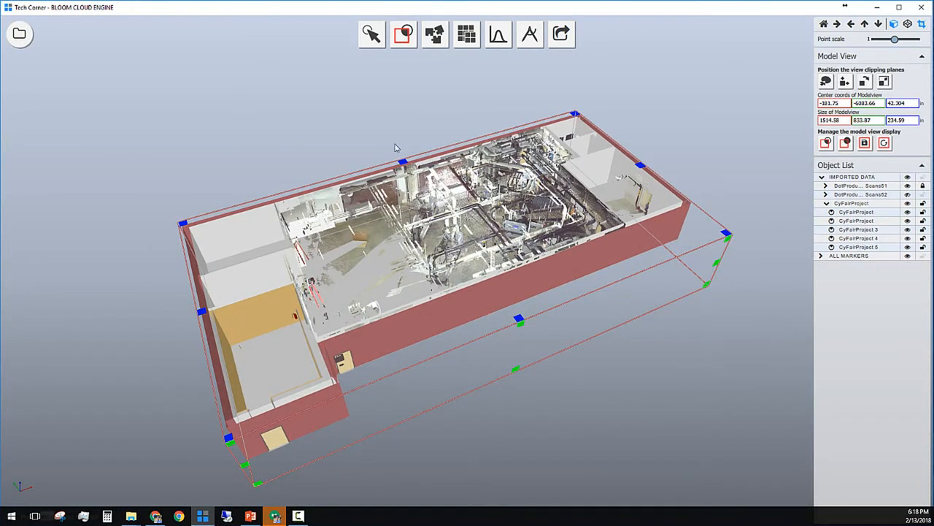
click(826, 143)
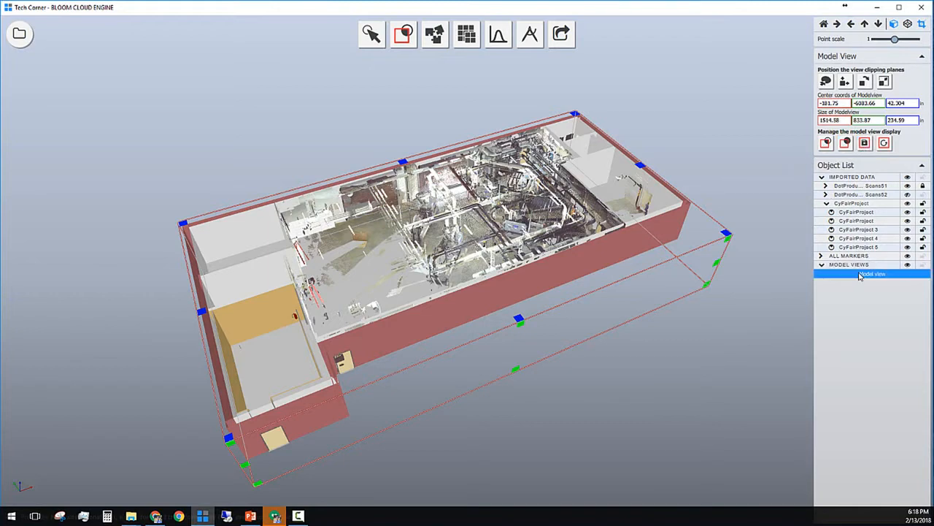
double_click(873, 275)
text(NO ceiling)
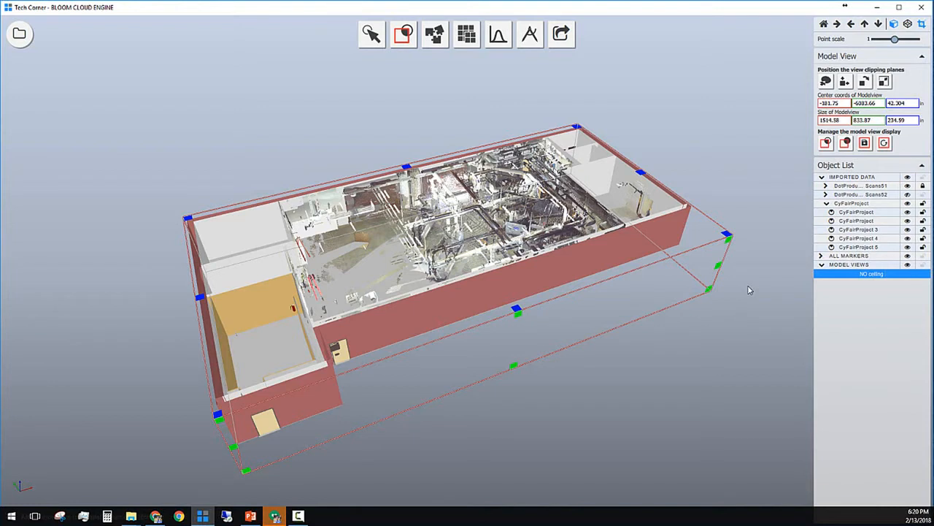
click(847, 273)
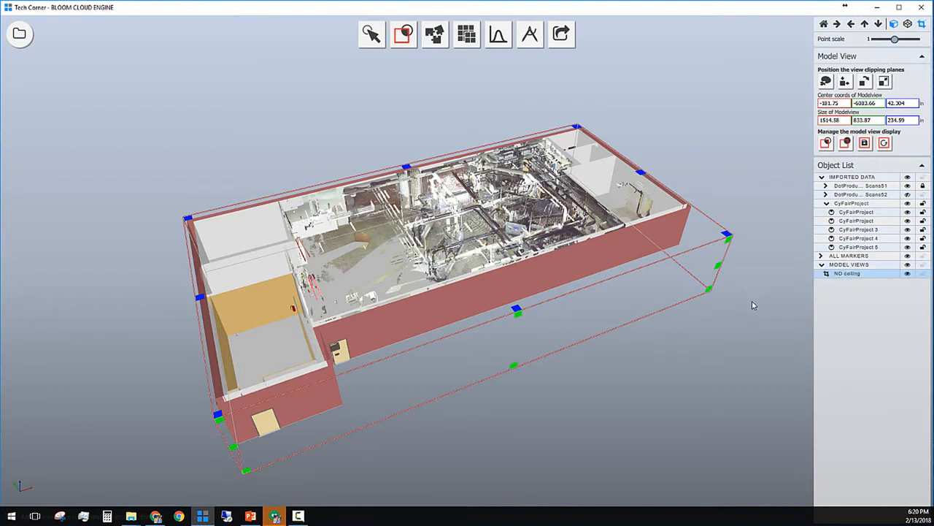
mouse_move(523, 318)
text(Floor)
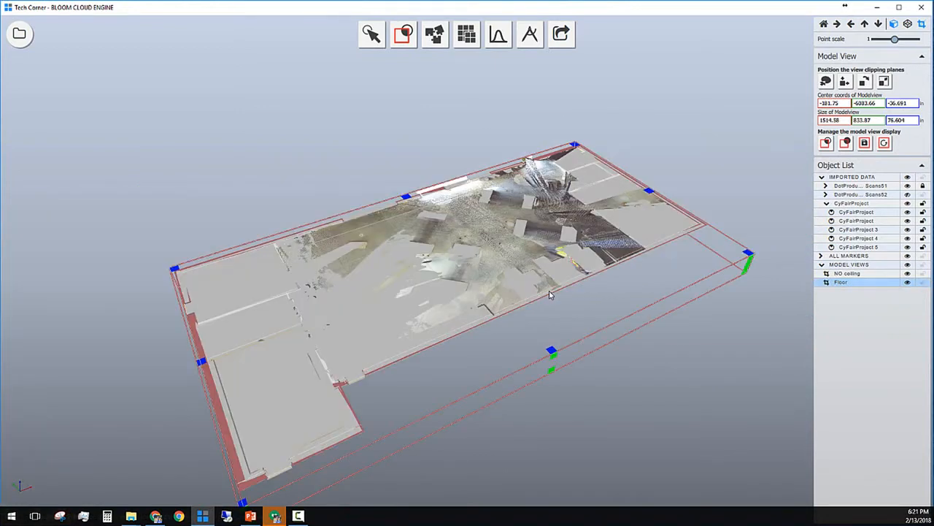
Step: Create an optimized point cloud from only the Visible floor points, then select the original scan clouds
click(468, 35)
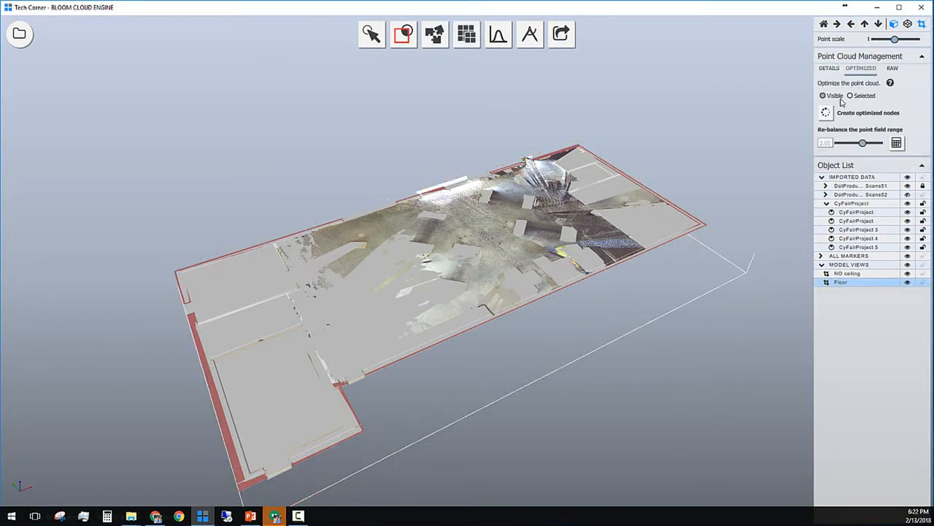
click(826, 112)
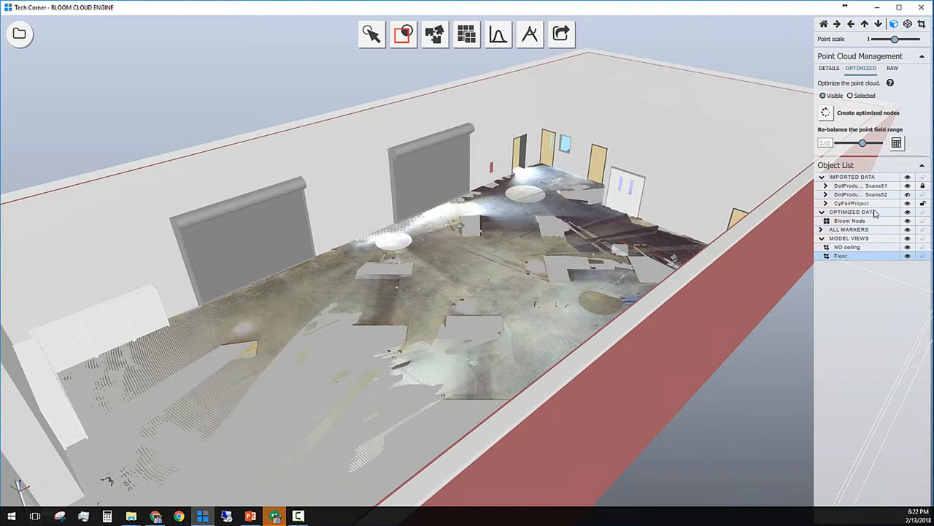
mouse_move(879, 222)
text(Slab)
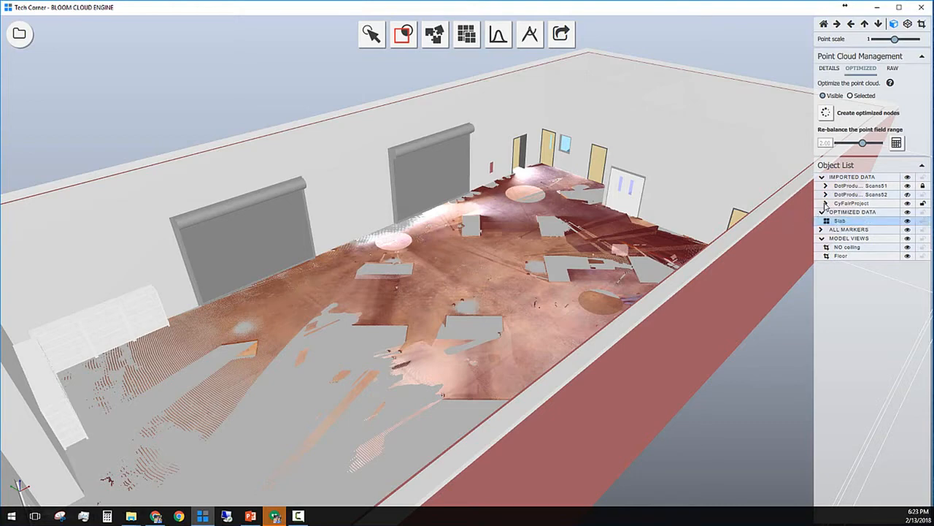
click(826, 203)
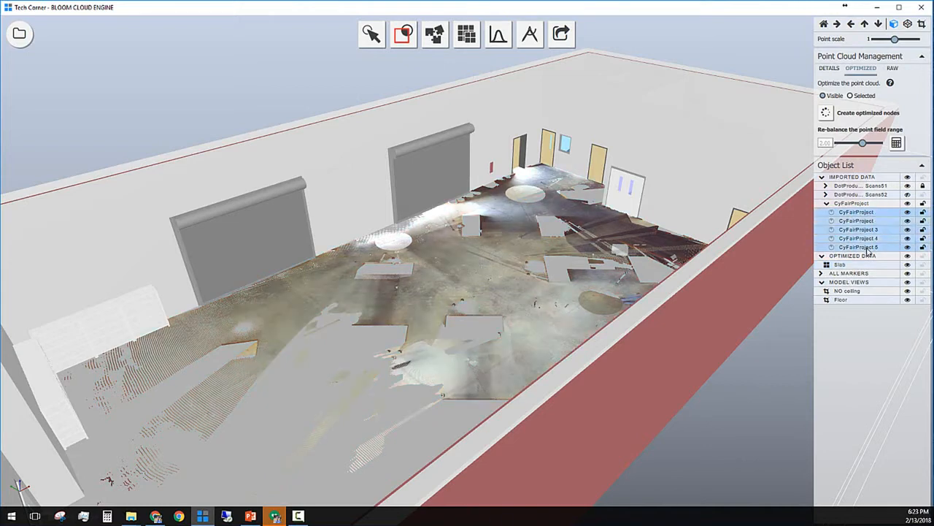
right_click(859, 230)
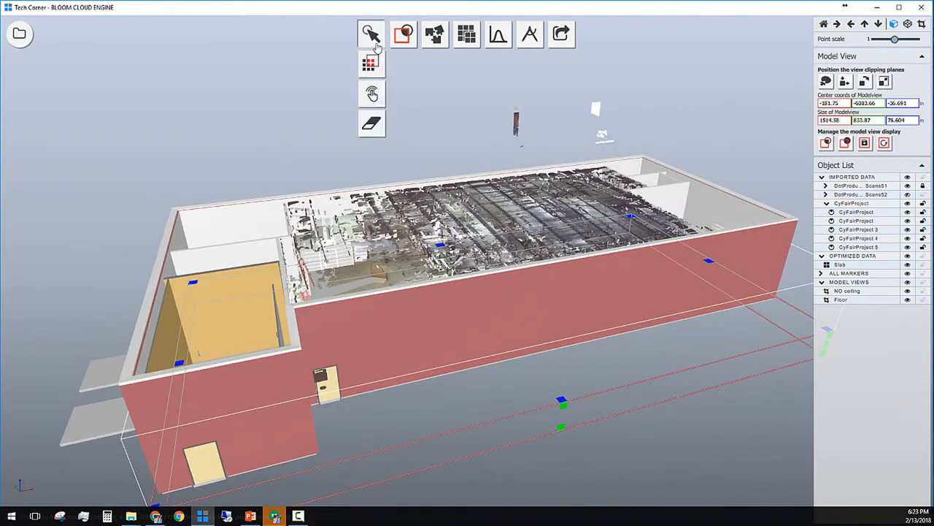
Step: Set the saved NO ceiling model view so the room shows open from above
click(371, 34)
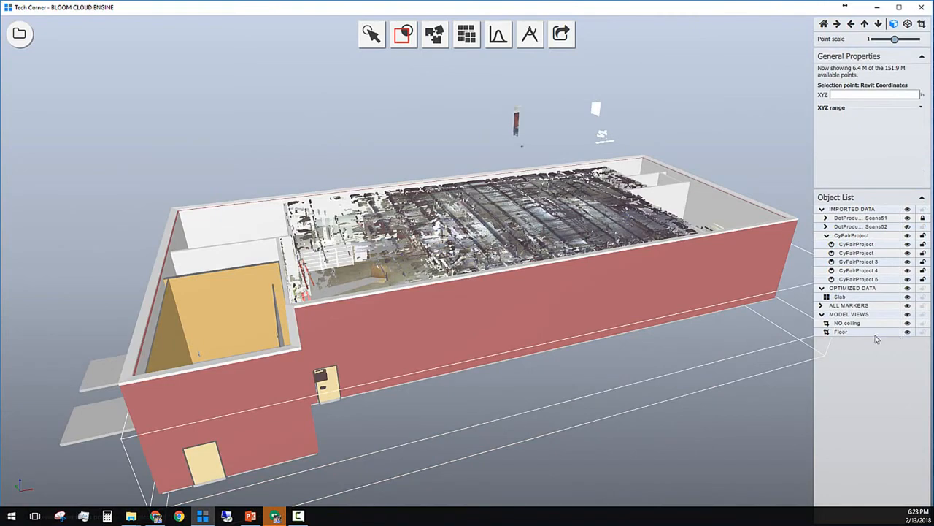
right_click(847, 323)
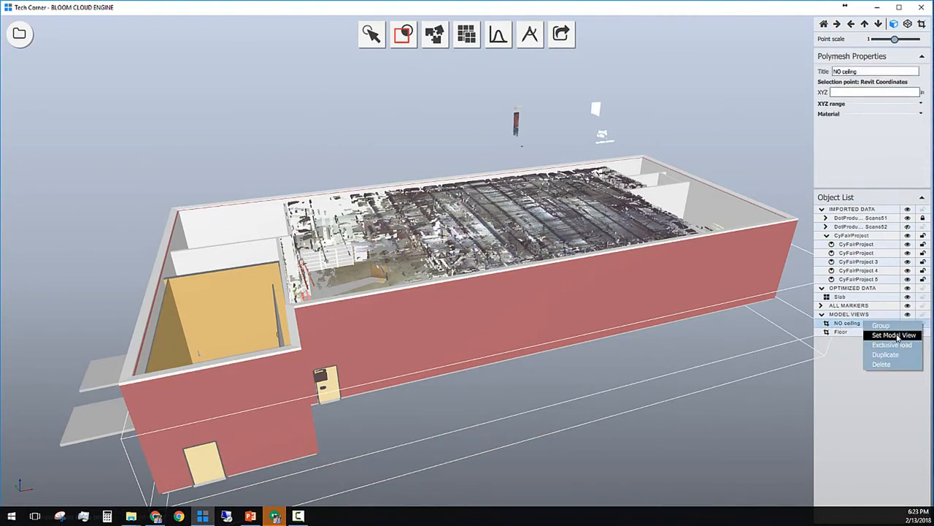
click(894, 334)
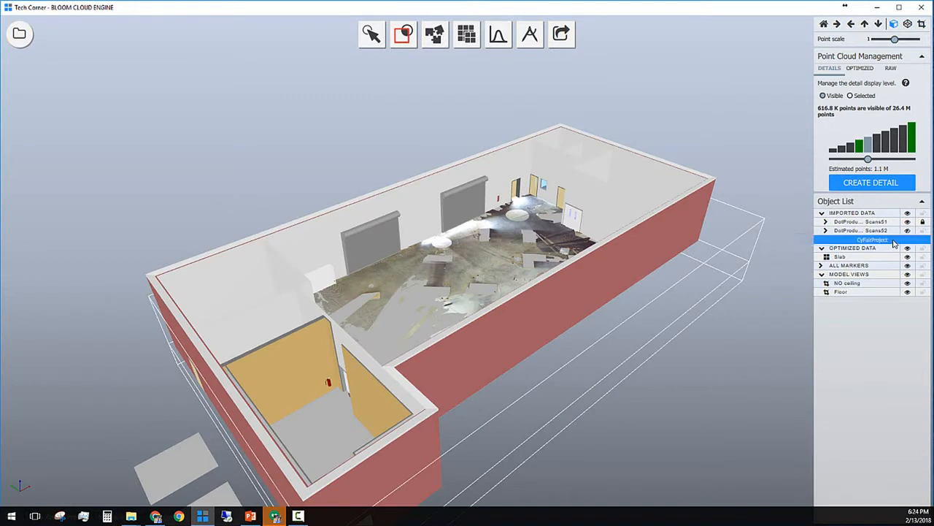
Step: Rename the point cloud to Raw Scan and group the Arch and MEP models into a CAD folder
double_click(874, 240)
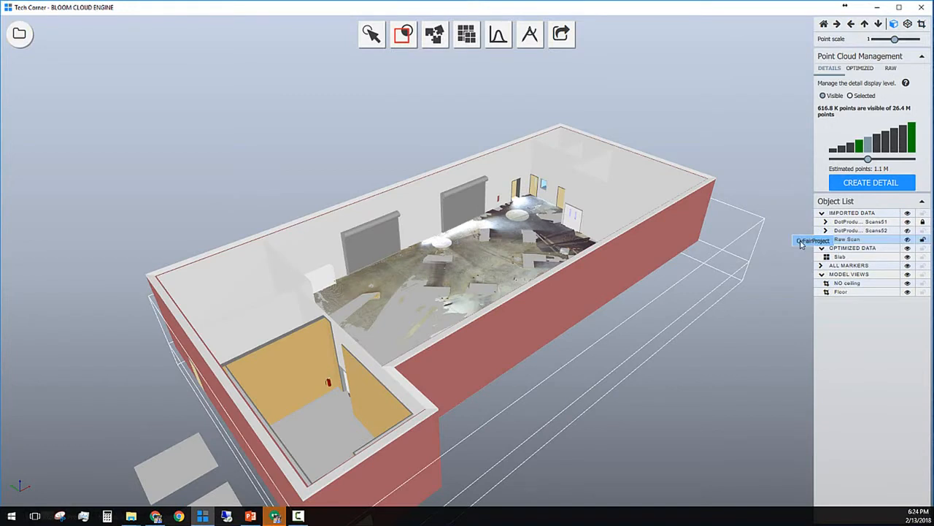
click(908, 231)
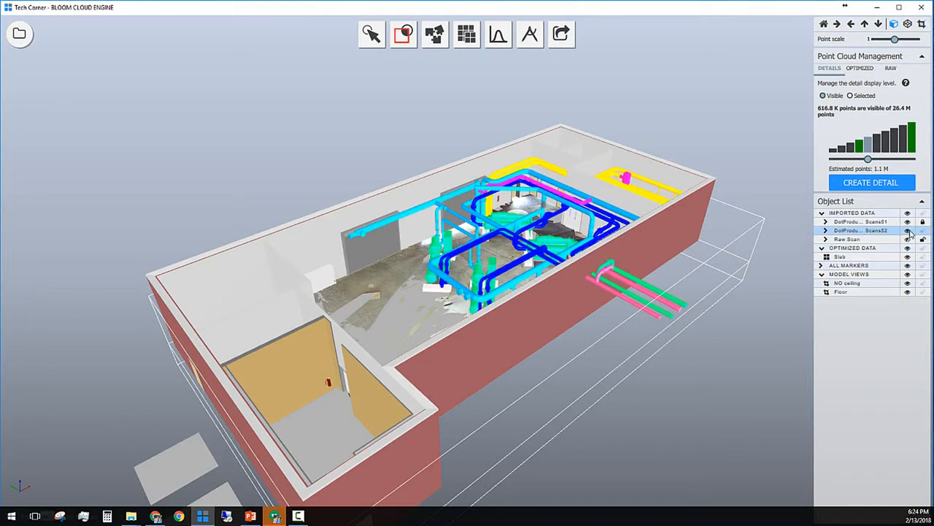
click(908, 231)
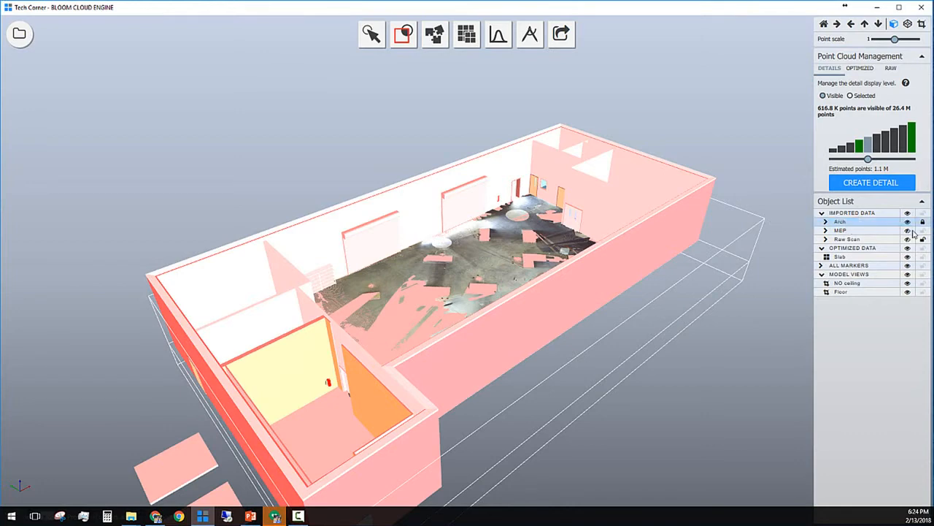
click(909, 231)
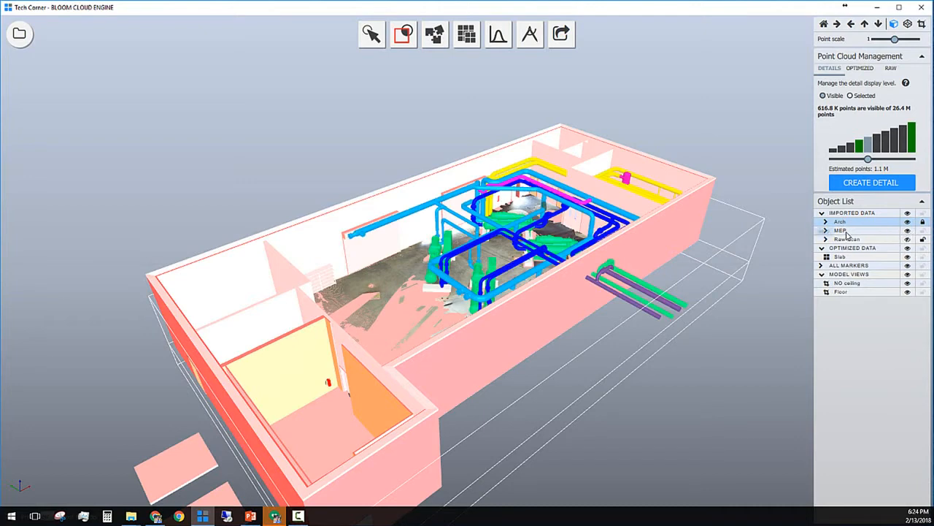
right_click(841, 231)
text(CAD)
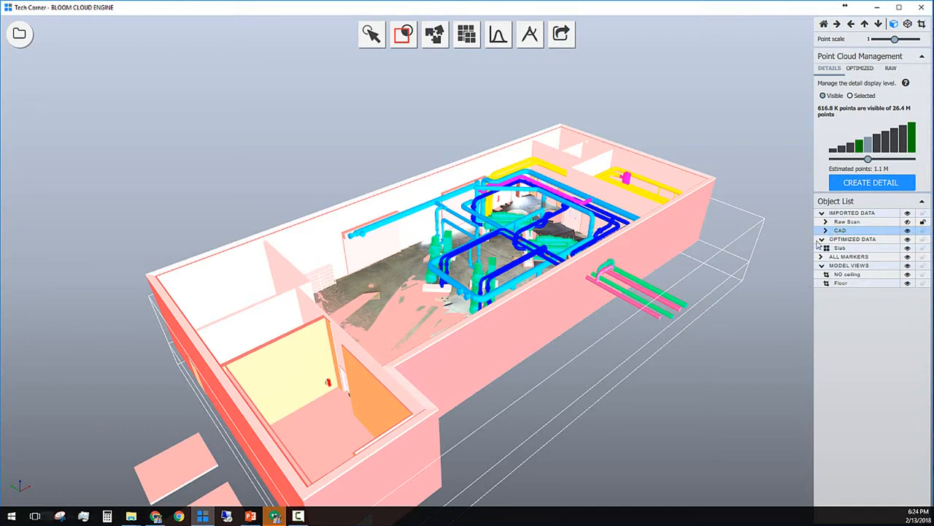
Step: Expand the CAD group, clear the selection and apply the Floor saved view
click(827, 231)
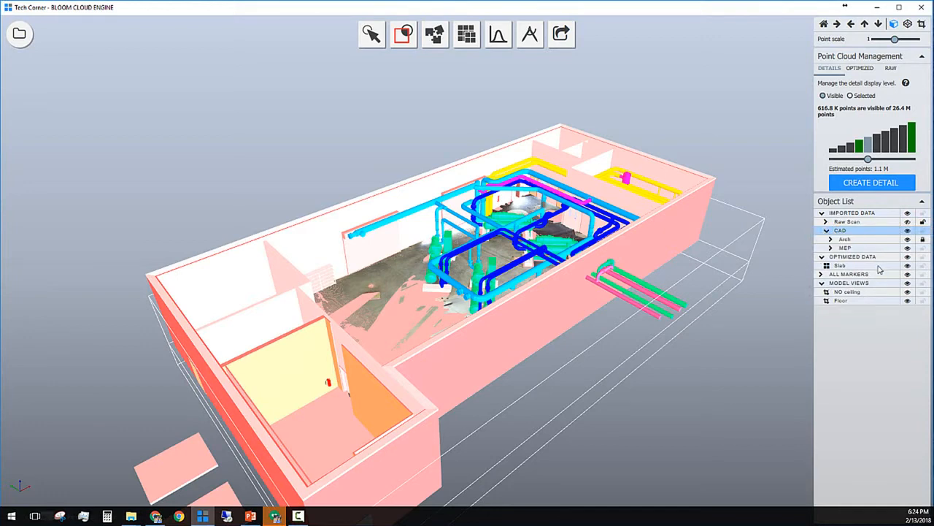
click(908, 231)
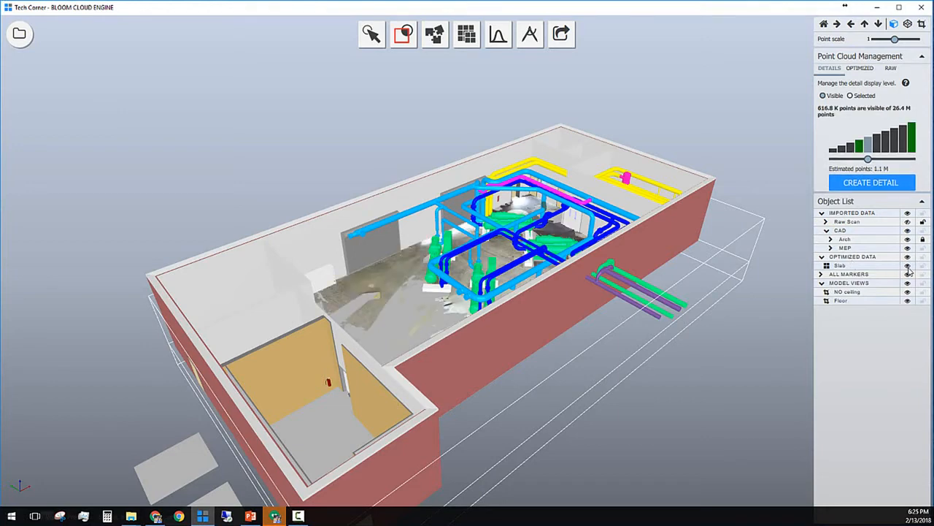
click(908, 248)
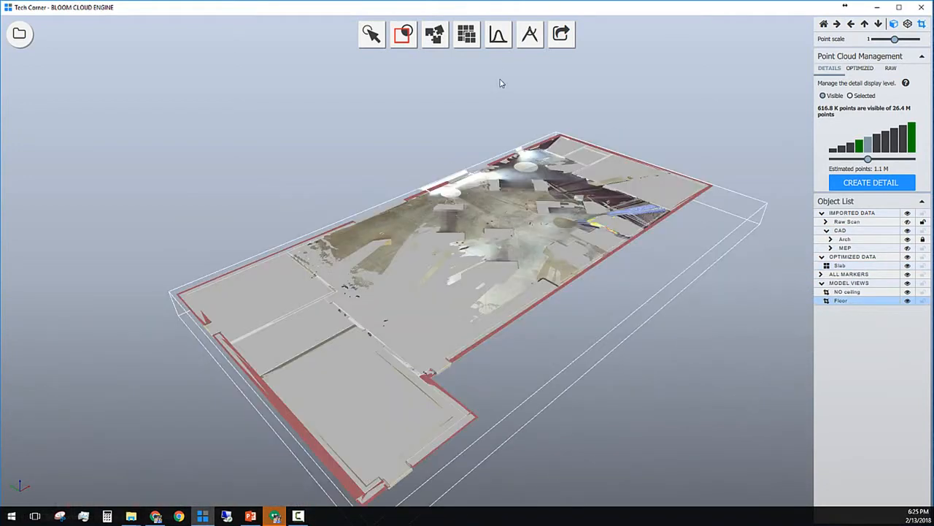
Step: Calculate a deviation heat map for the Slab optimized point cloud against the floor surface
click(499, 35)
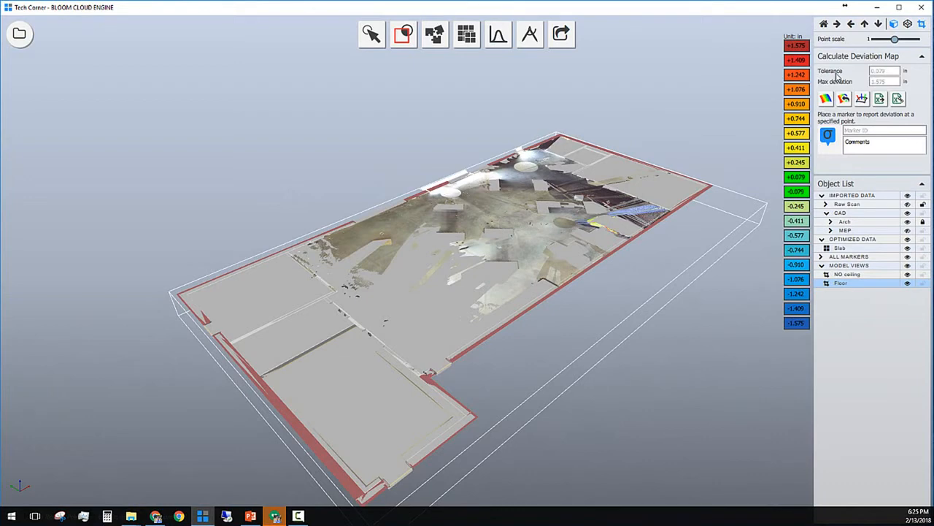
mouse_move(847, 90)
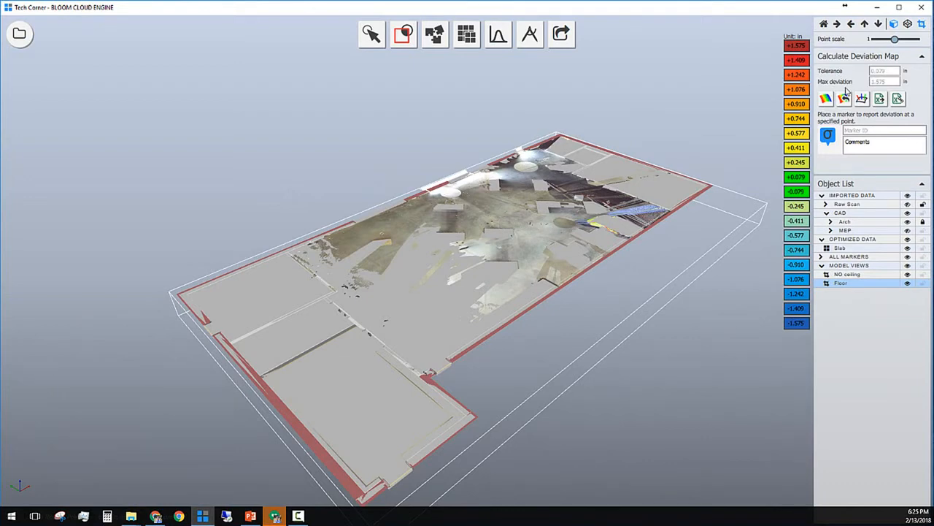
mouse_move(917, 93)
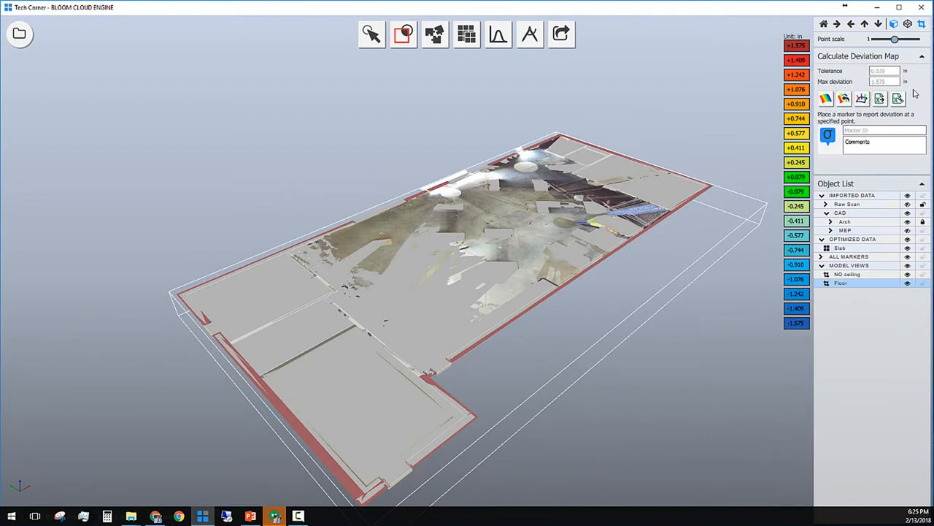
click(841, 248)
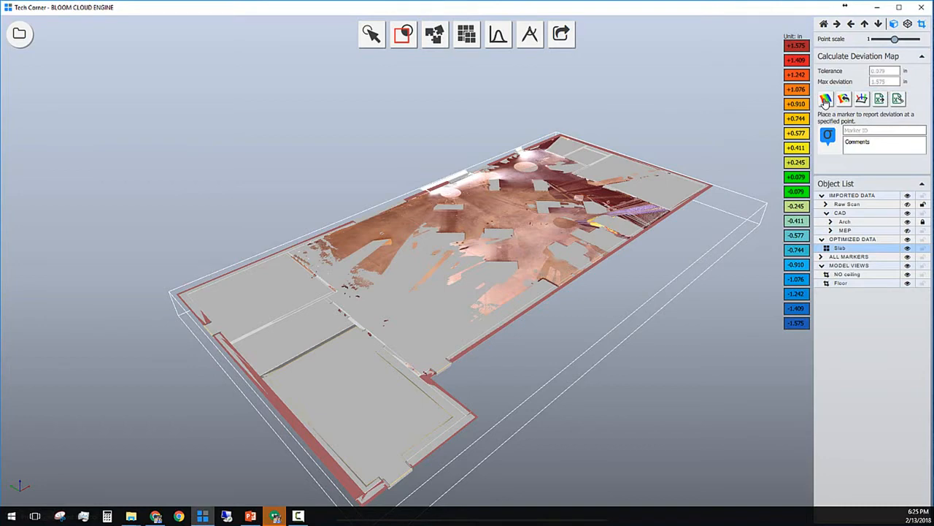
click(827, 99)
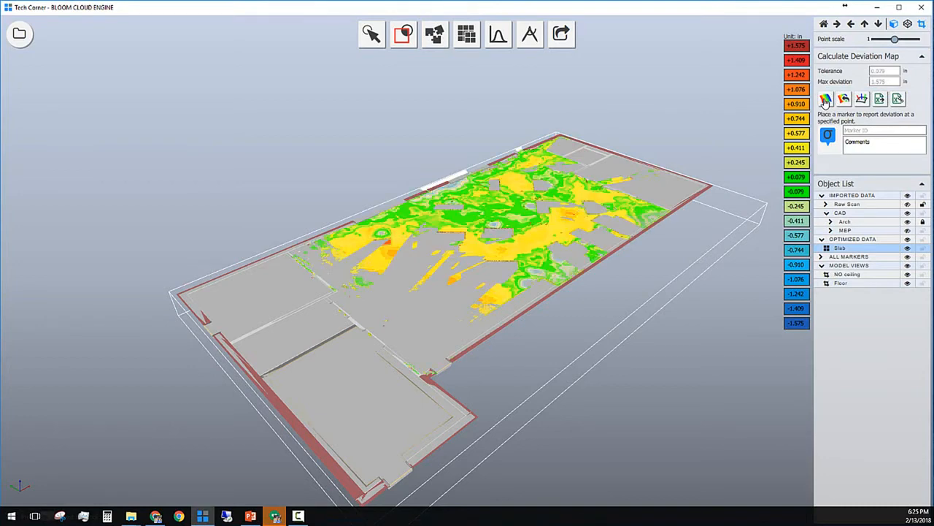
mouse_move(824, 108)
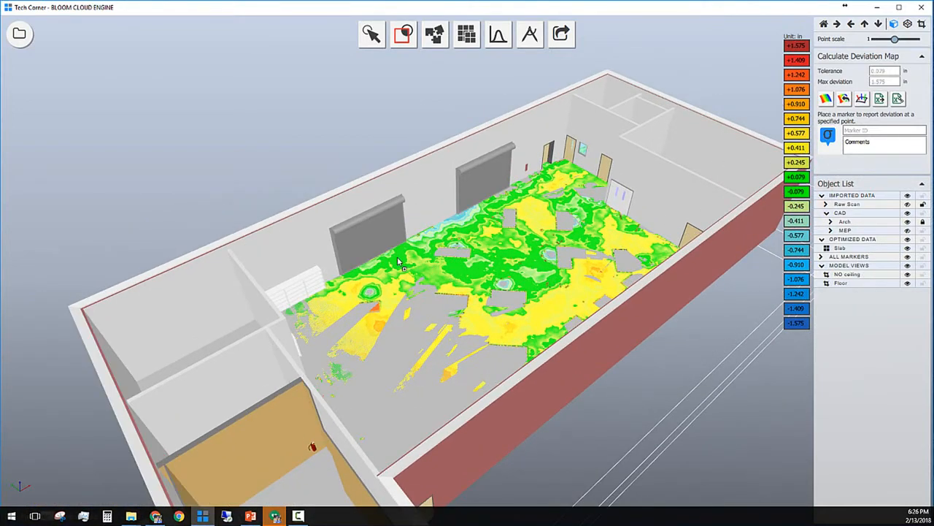
Step: Place deviation markers at several spots across the slab and generate the Deviation Comb Plot with cones
click(406, 269)
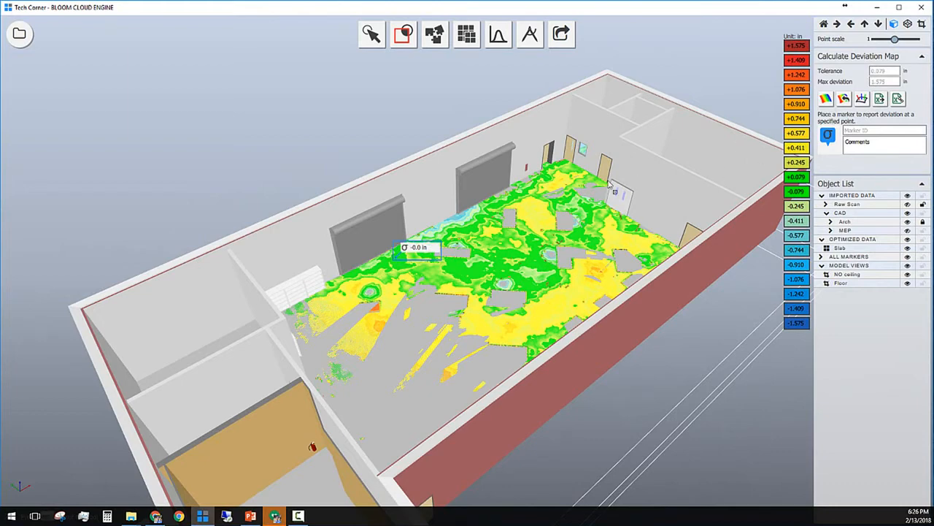
click(557, 192)
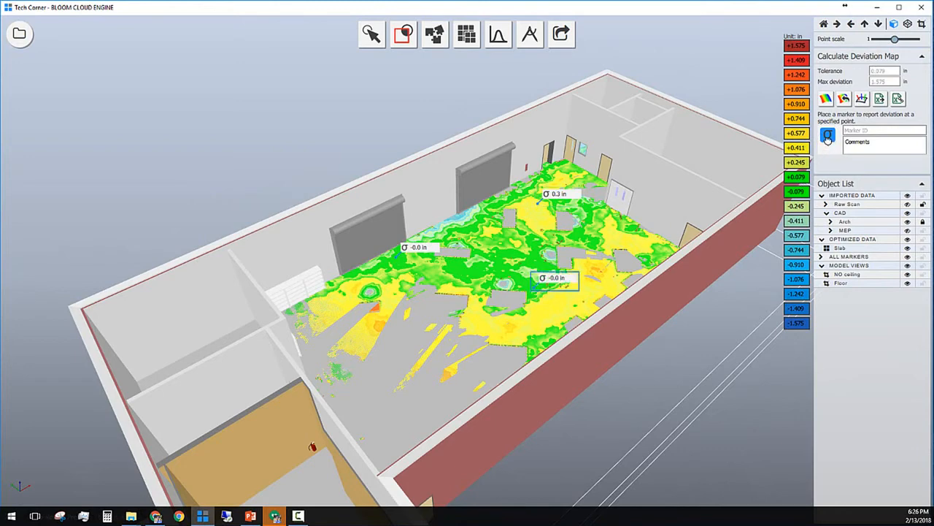
click(620, 241)
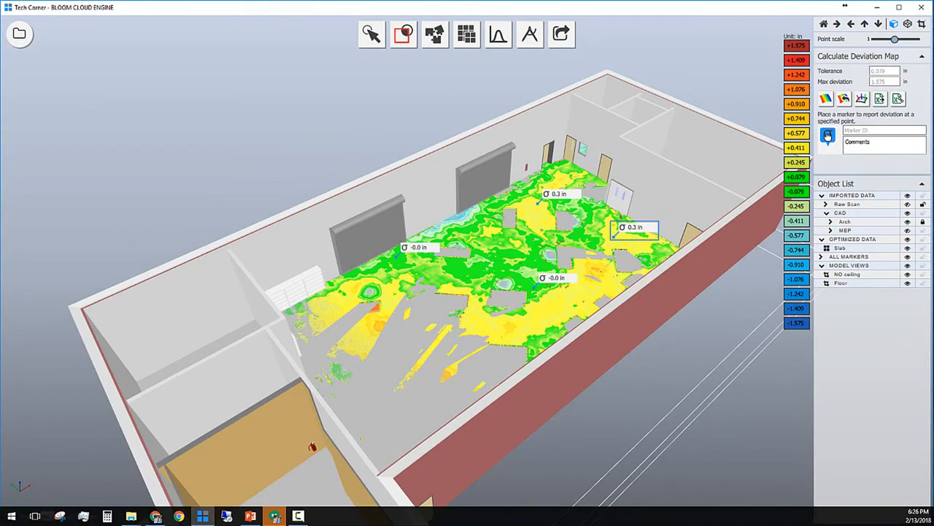
click(379, 321)
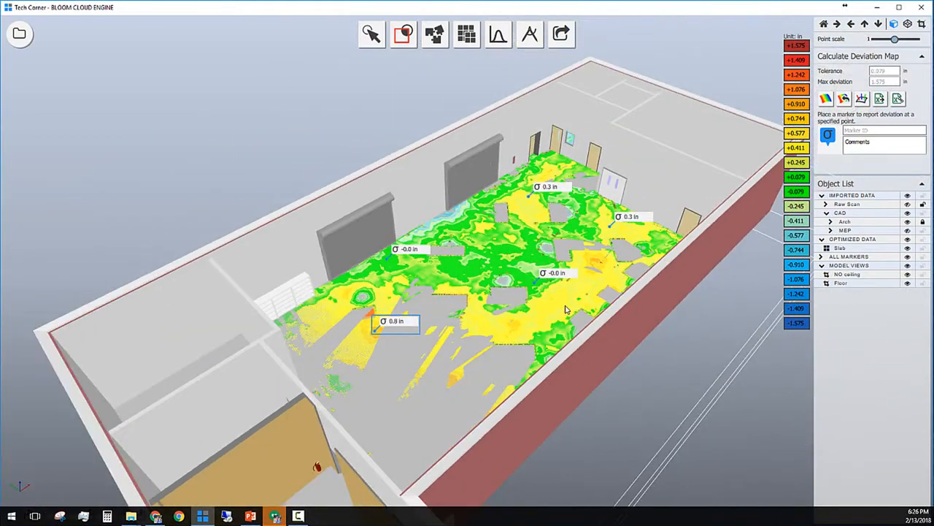
mouse_move(573, 327)
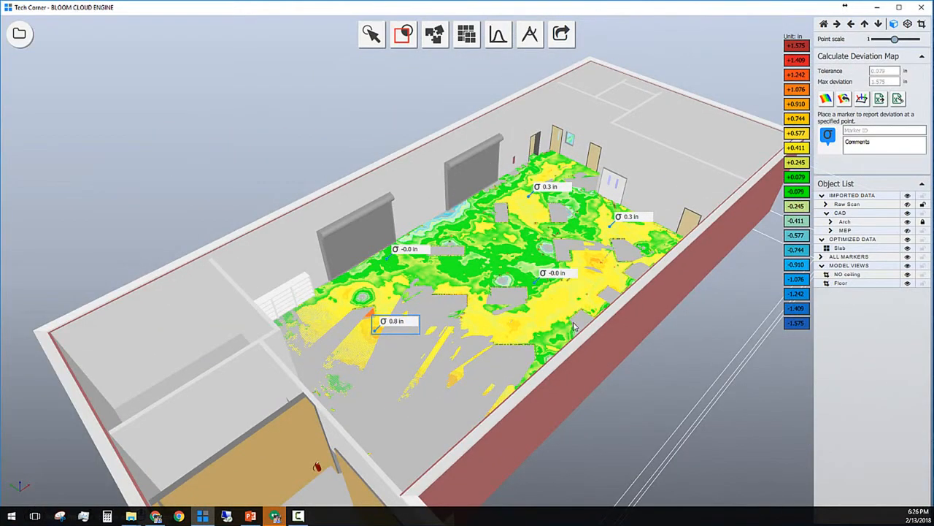
click(861, 99)
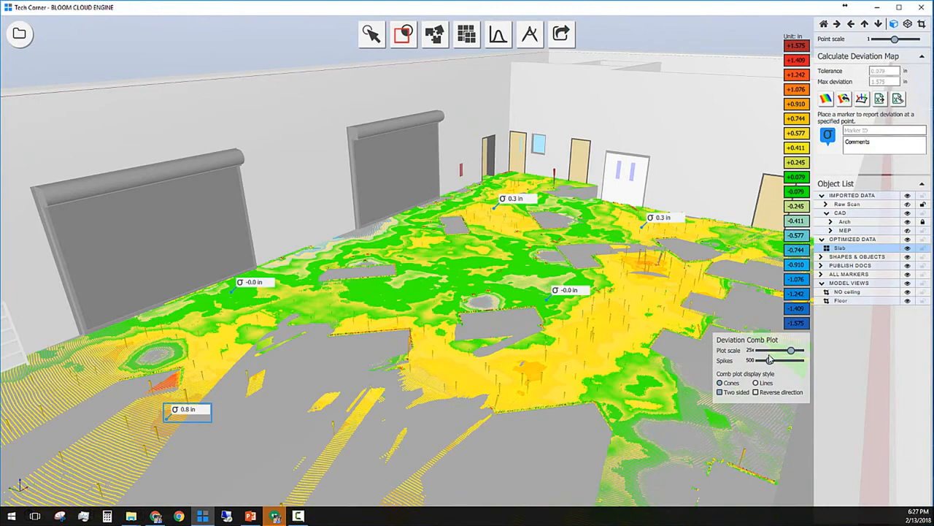
Step: Orbit to look across the slab and export the marker deviations to an Excel report
drag(788, 359, 772, 359)
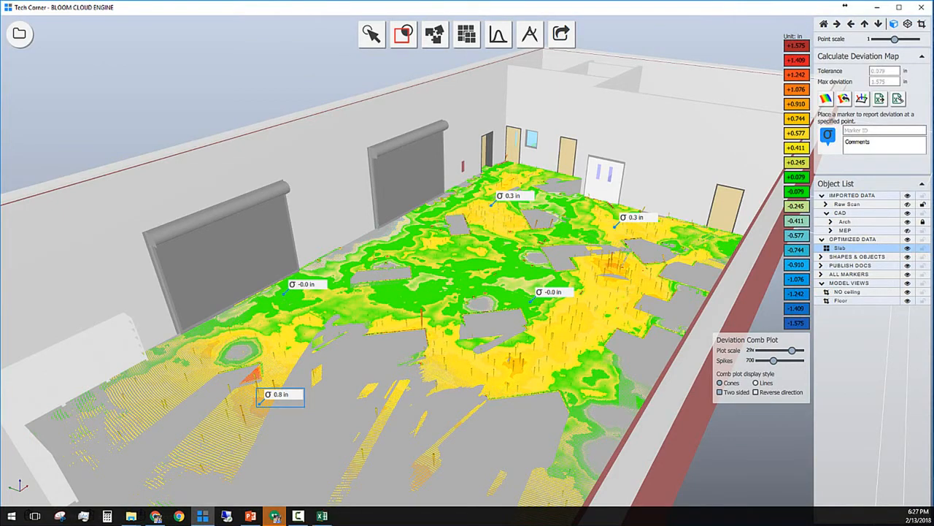
mouse_move(310, 488)
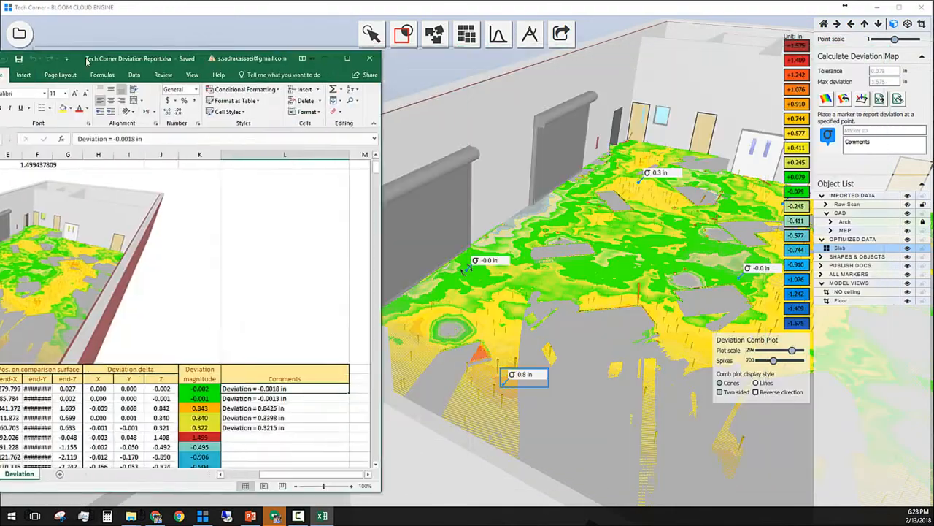
Step: Review the Tech Corner Deviation Report rows against the 0.8 in marker in the 3D view
click(347, 58)
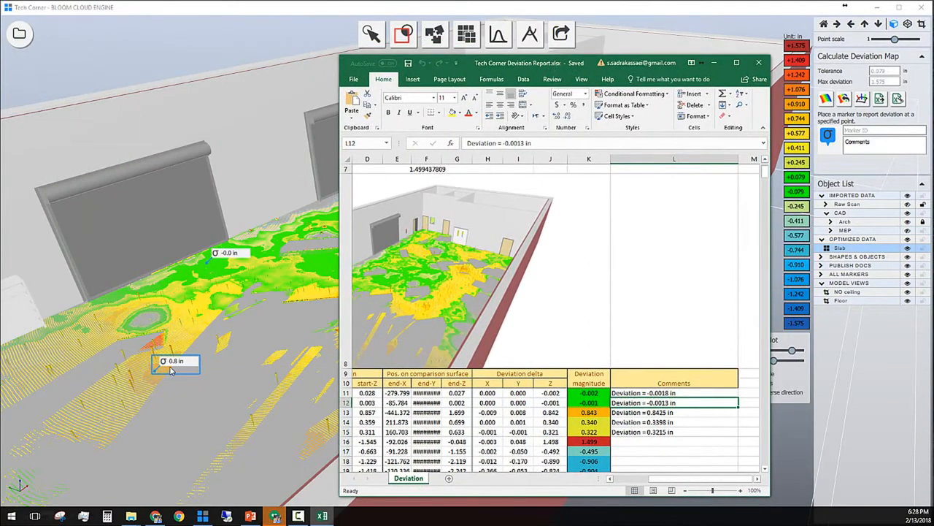
click(672, 412)
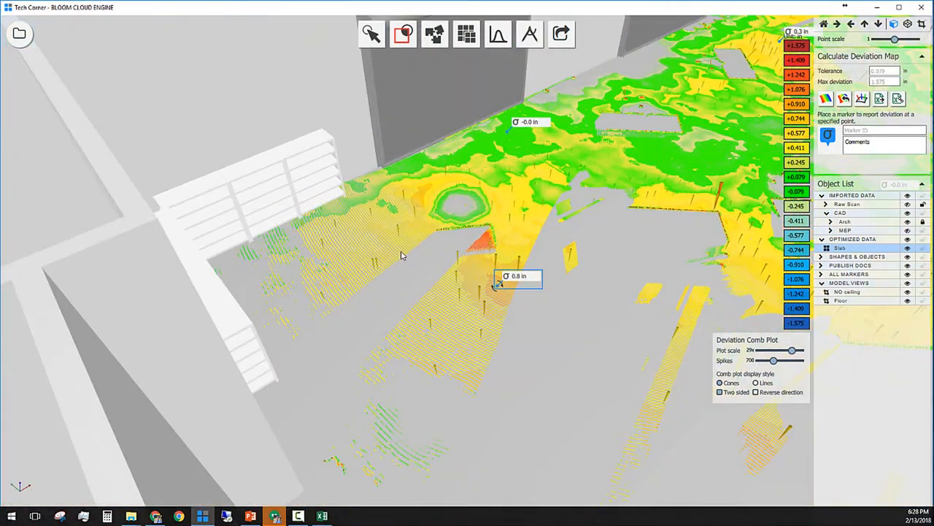
click(321, 516)
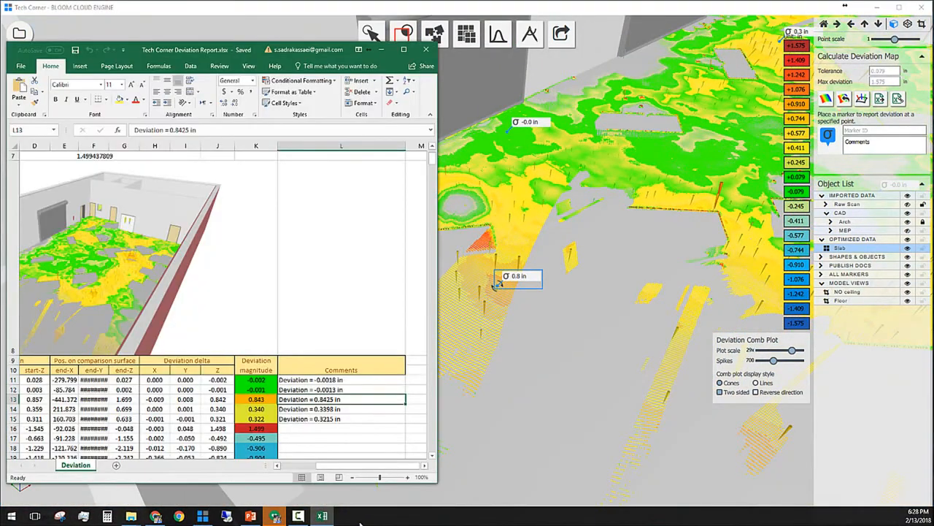
scroll(down, 3)
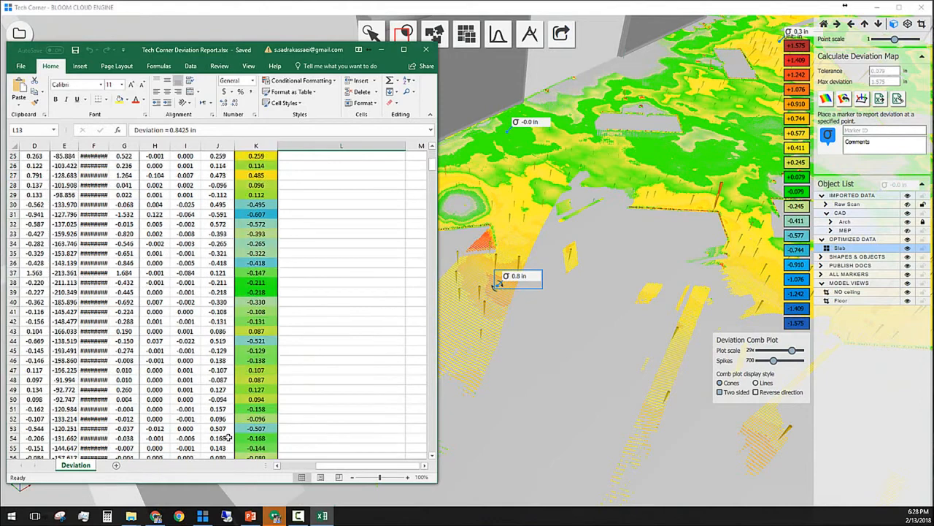
scroll(down, 3)
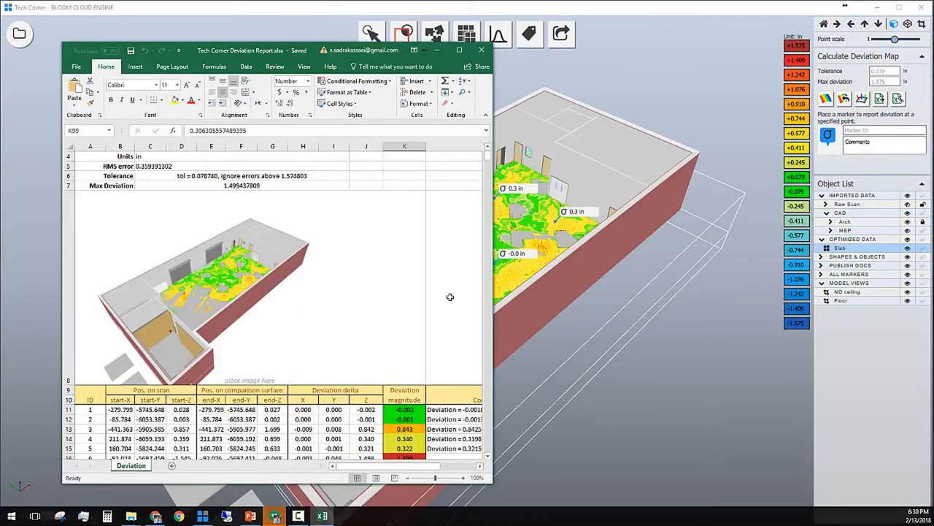
Step: Close the Excel deviation report and start the marker tool in PCE
click(482, 50)
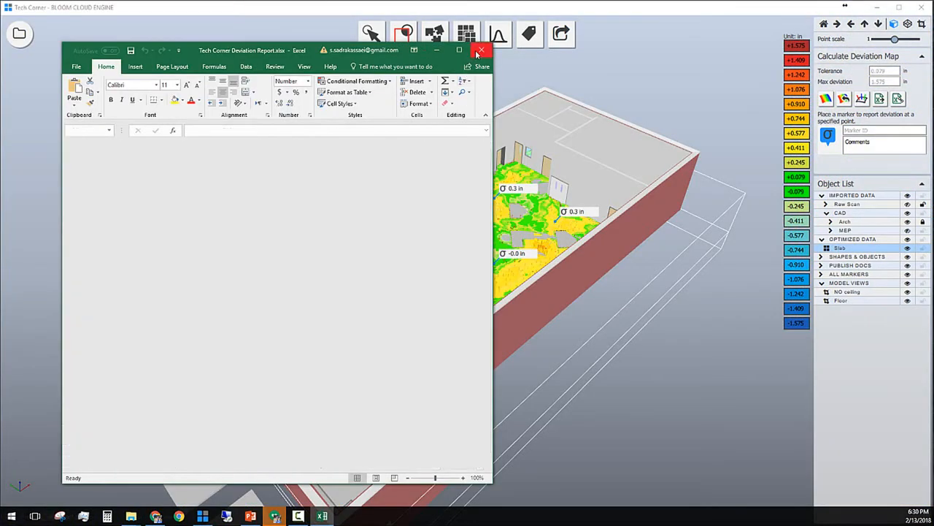
click(482, 49)
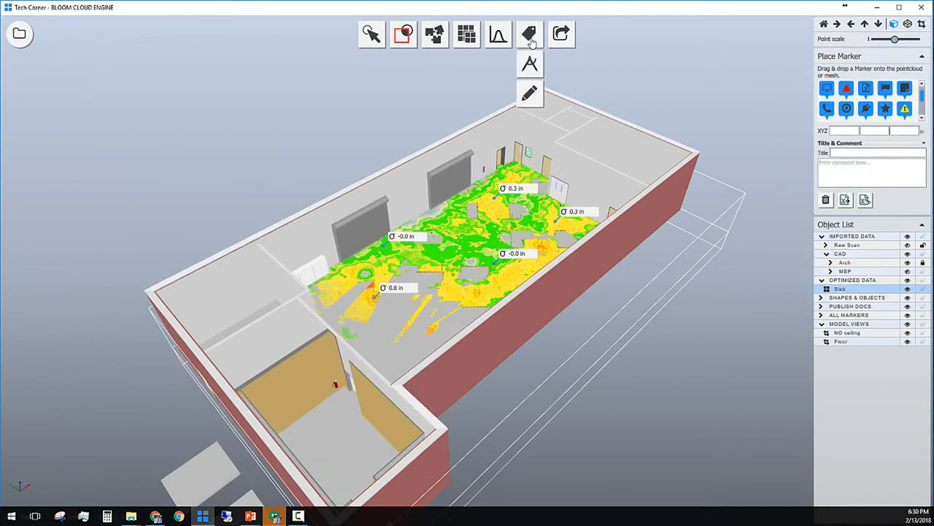
Step: Drop a red warning point marker onto the slab heat map near the 0.3 in reading
click(528, 35)
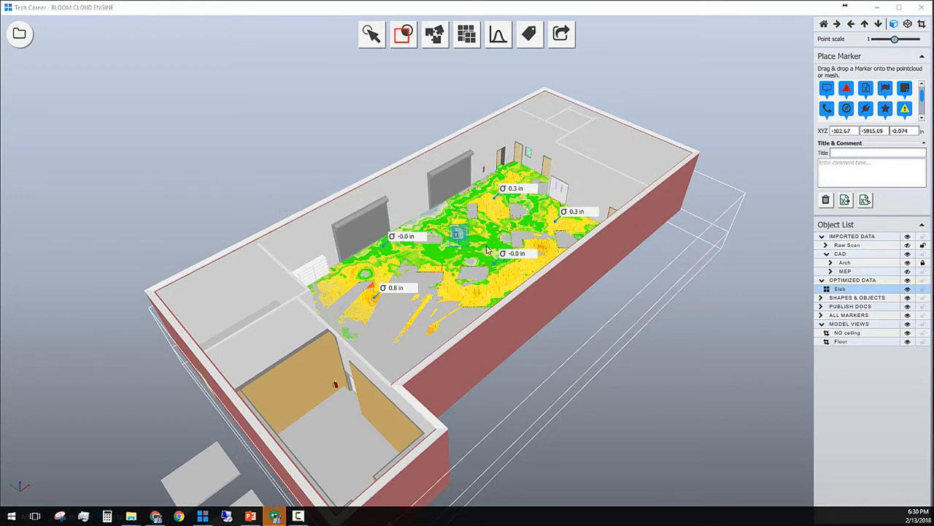
mouse_move(523, 63)
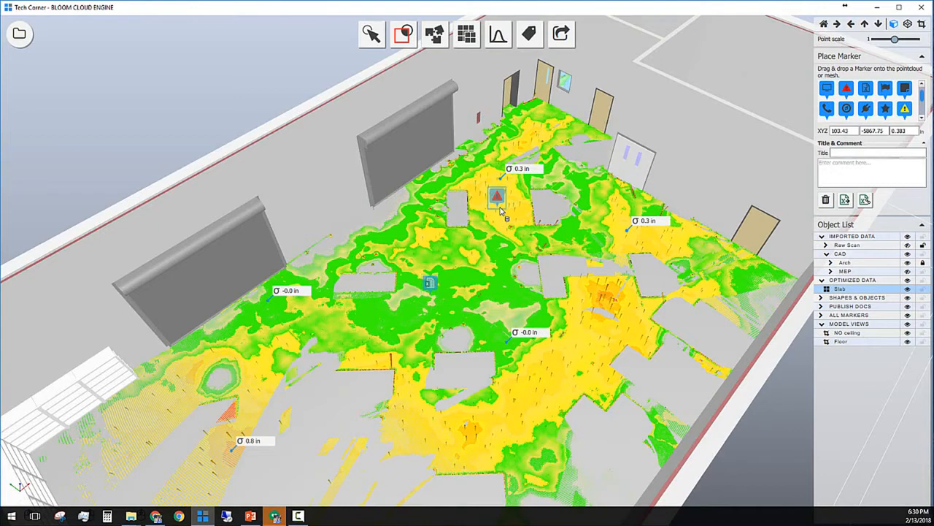
Step: Title the warning marker 'Central' with a 'Fix needed' comment
click(873, 152)
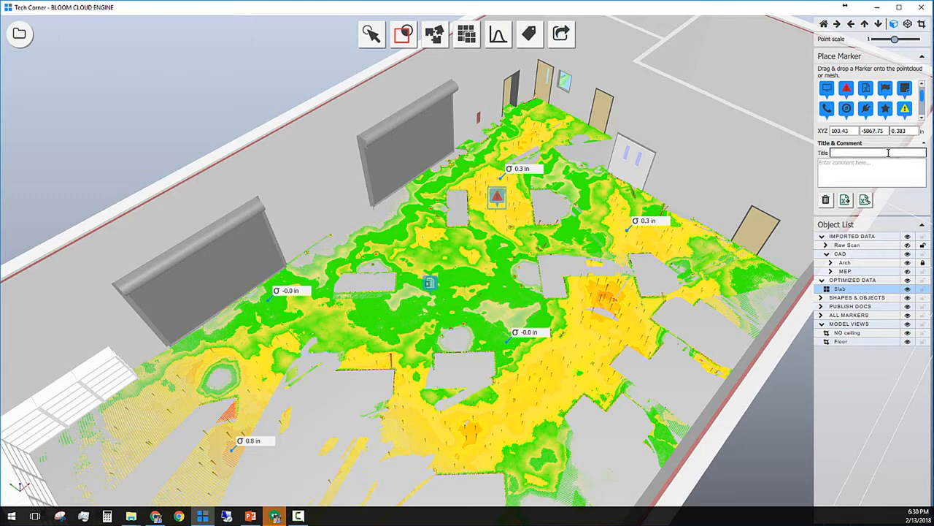
text(Cental)
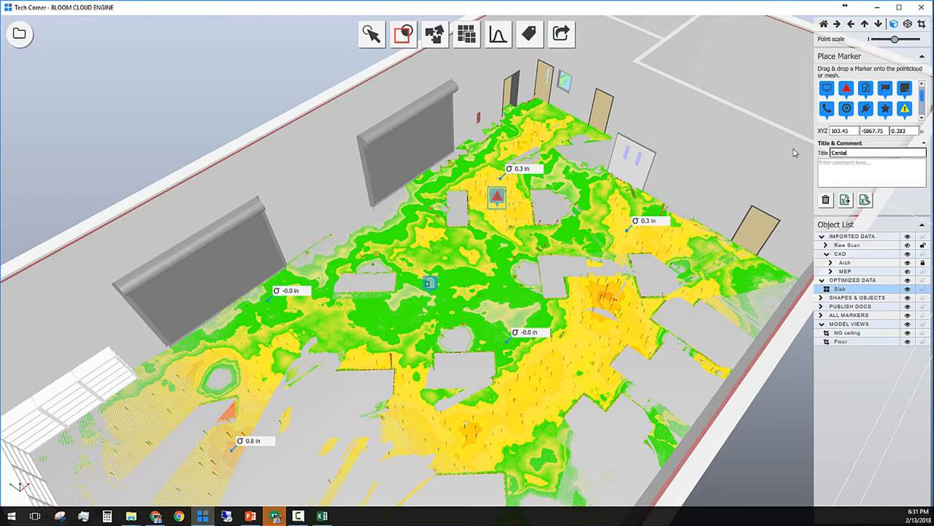
text(=)
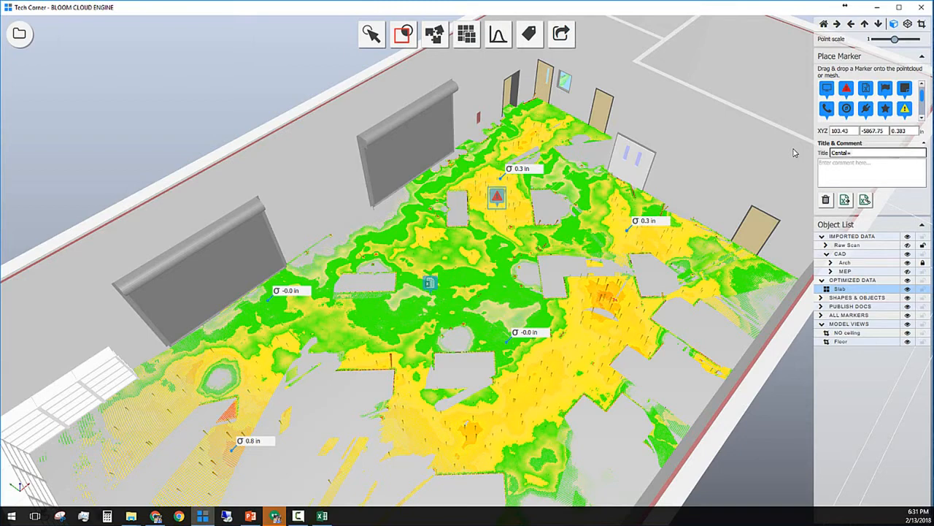
text(Cenl)
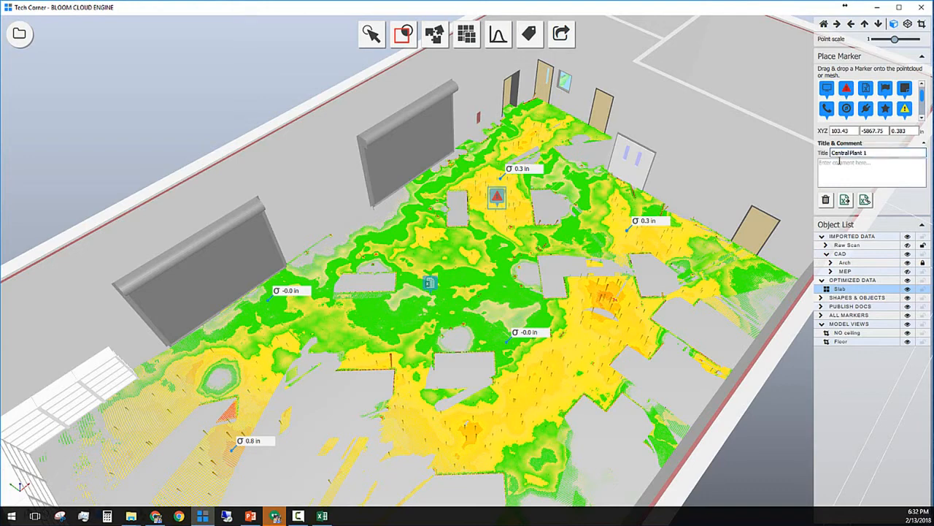
text(Fix nee)
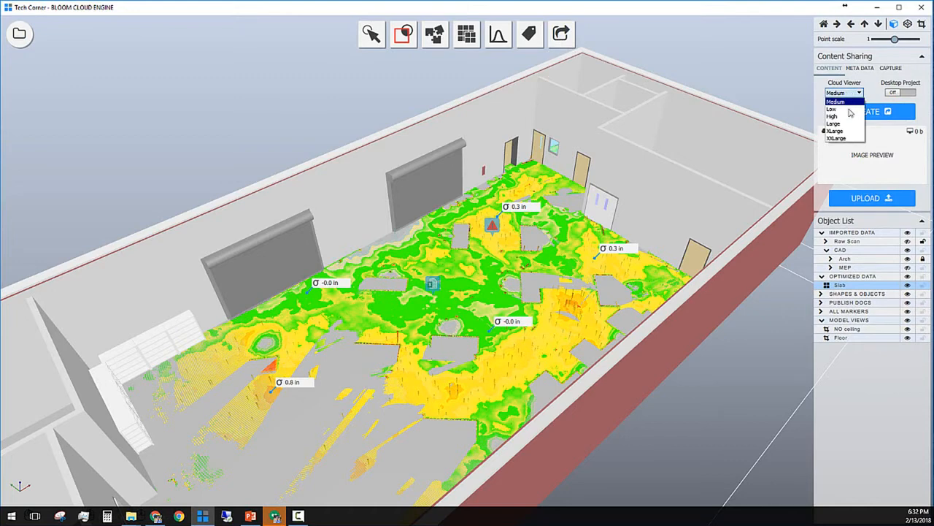
Step: Create a Large cloud viewer package of the scene and preview it in the browser
click(834, 123)
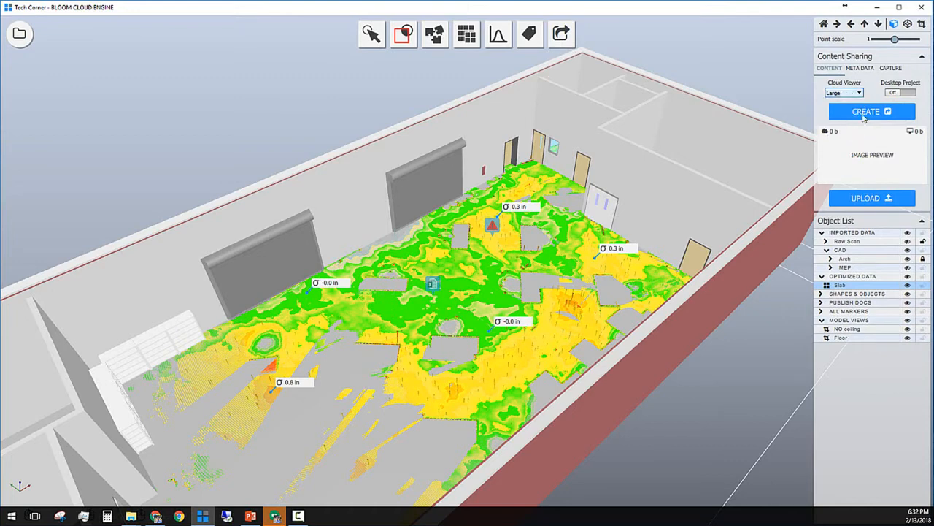
click(871, 111)
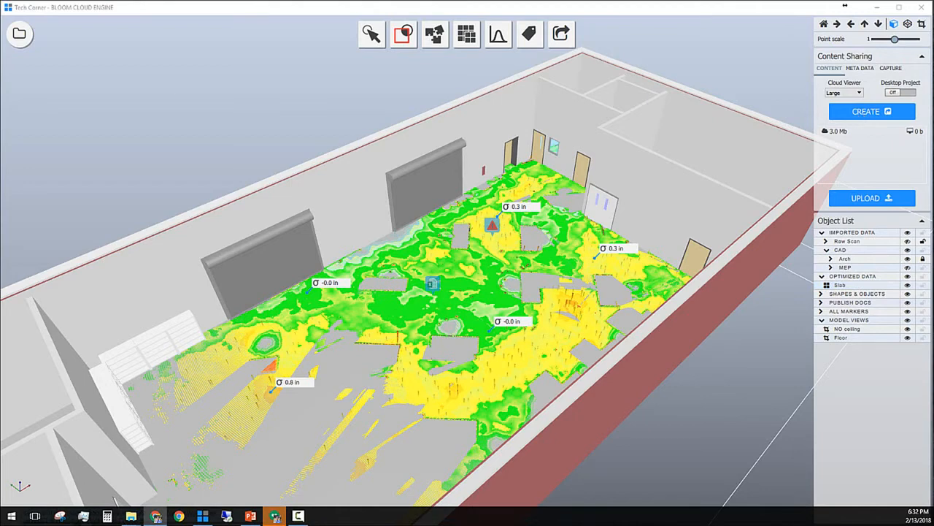
click(871, 111)
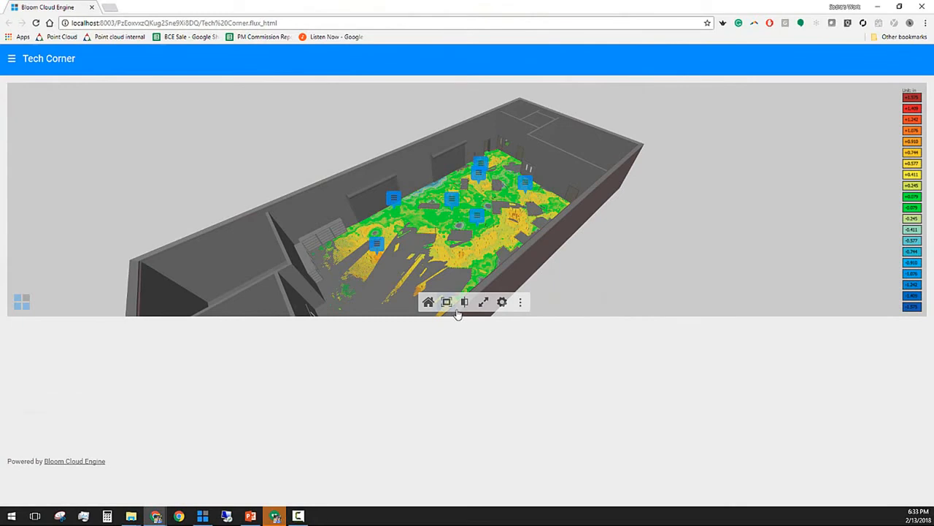
Step: View the published Tech Corner heat map full screen, exit, and leave the preview
click(483, 300)
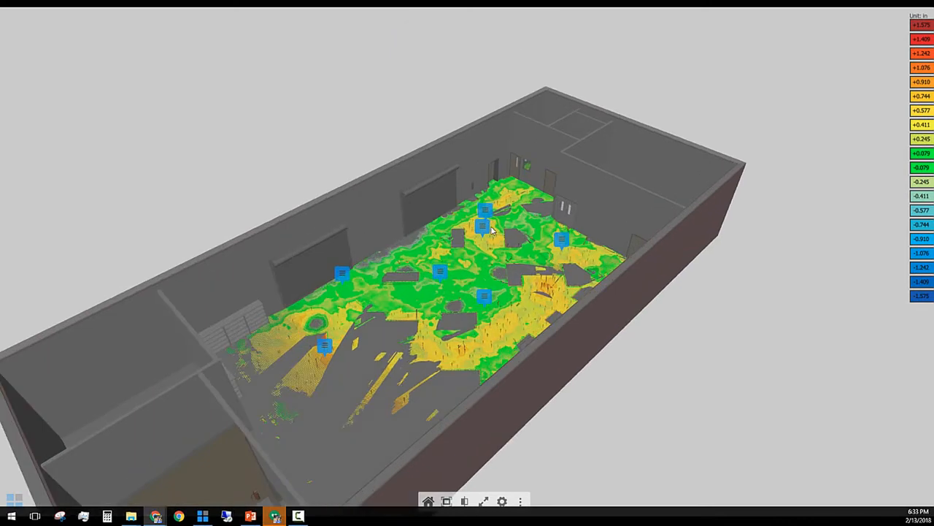
click(484, 226)
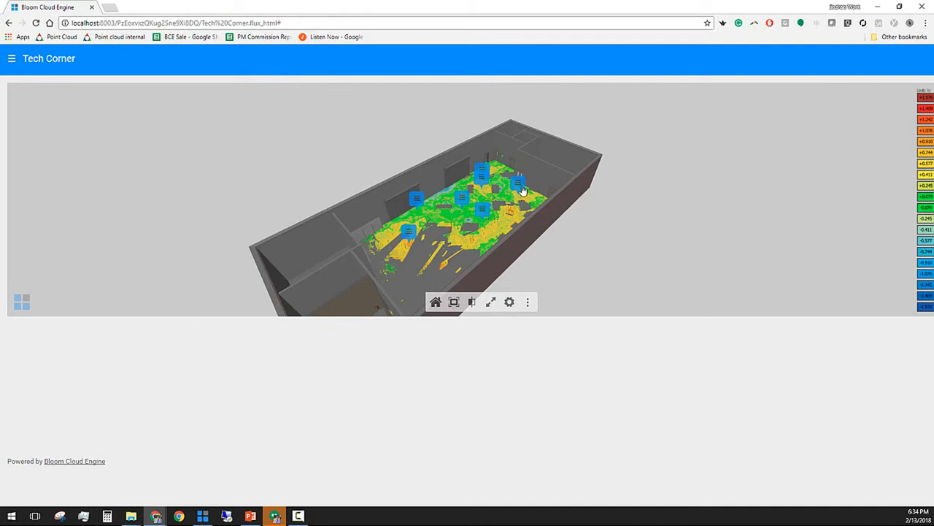
click(519, 183)
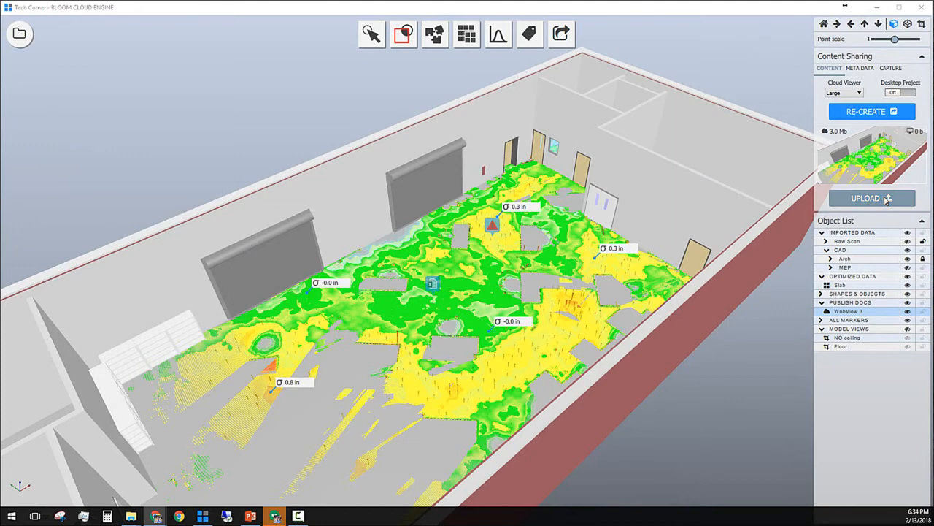
Step: Retitle WebView 3 as 'Deviation: Slab flatness' and store the metadata
click(860, 68)
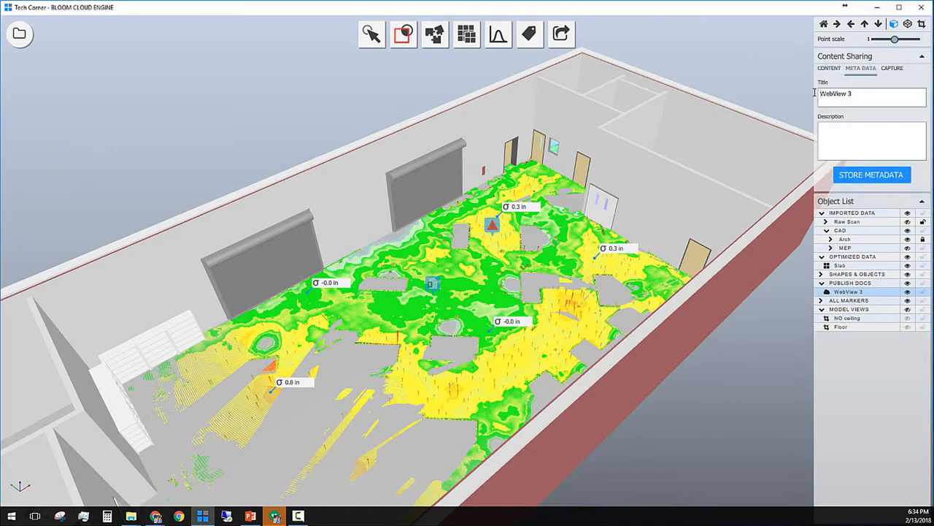
text(Deviation/ Slab Flatness)
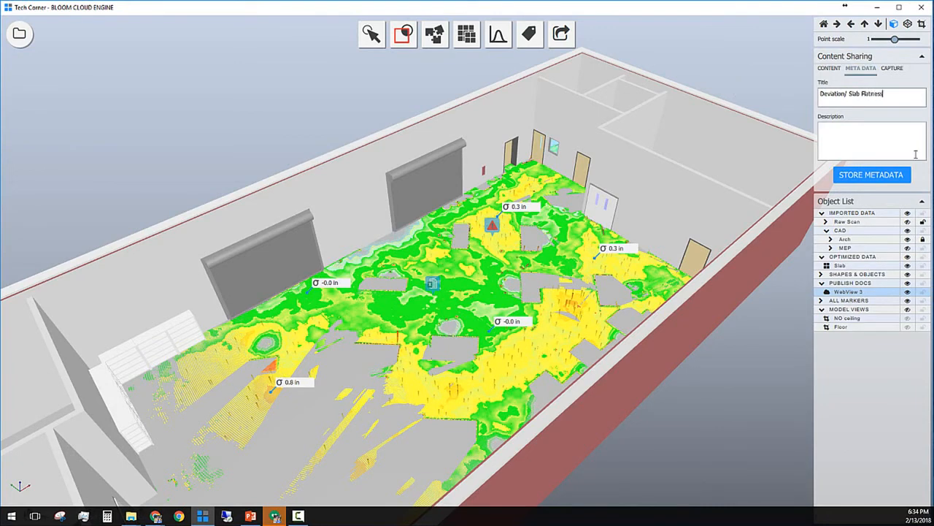
click(871, 176)
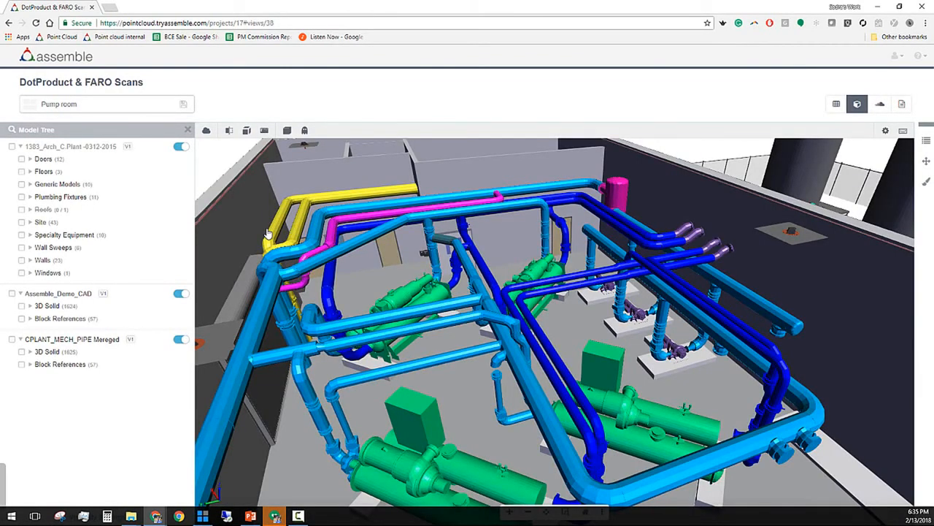
Step: Overlay a raw point cloud scan on the pump room model and collapse the Model Tree
click(207, 130)
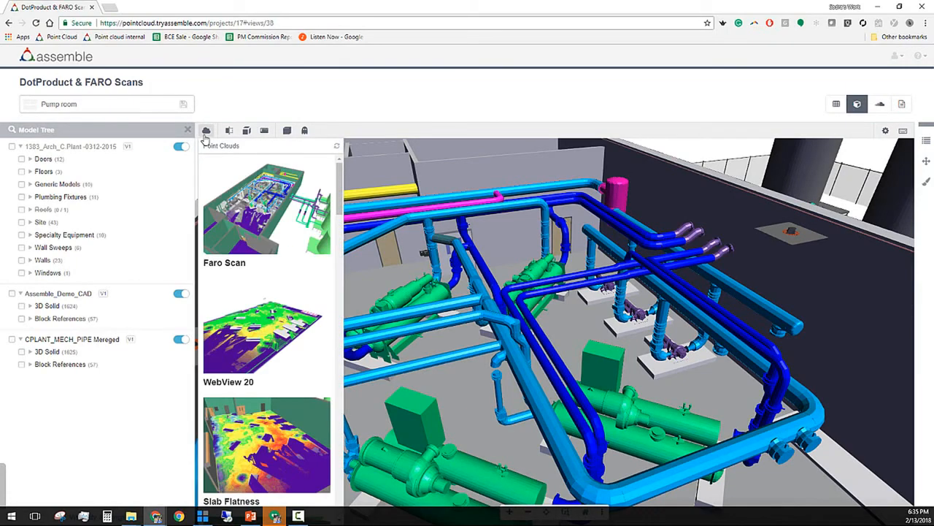
scroll(down, 3)
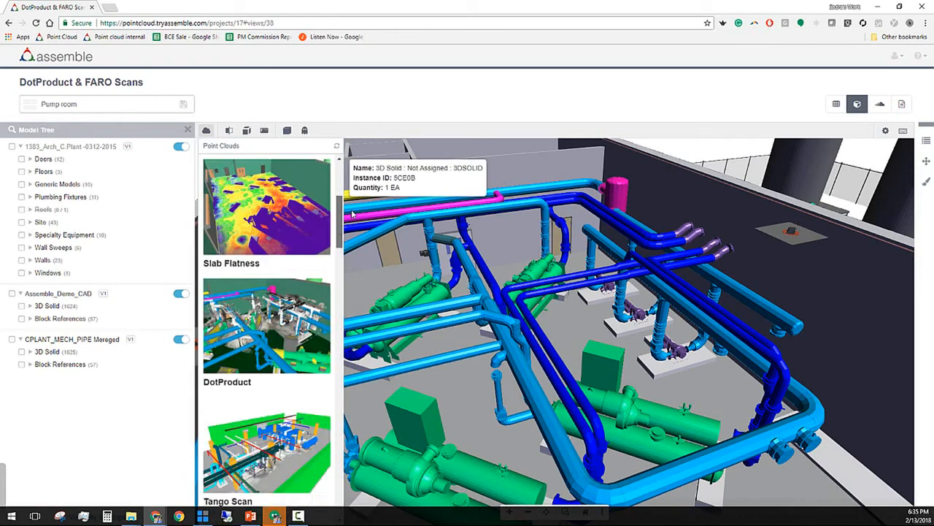
scroll(down, 3)
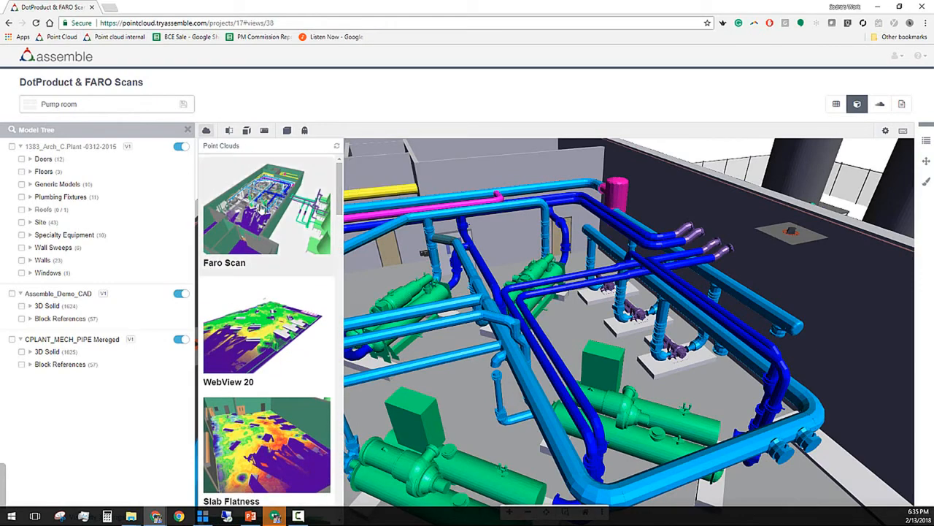
mouse_move(285, 222)
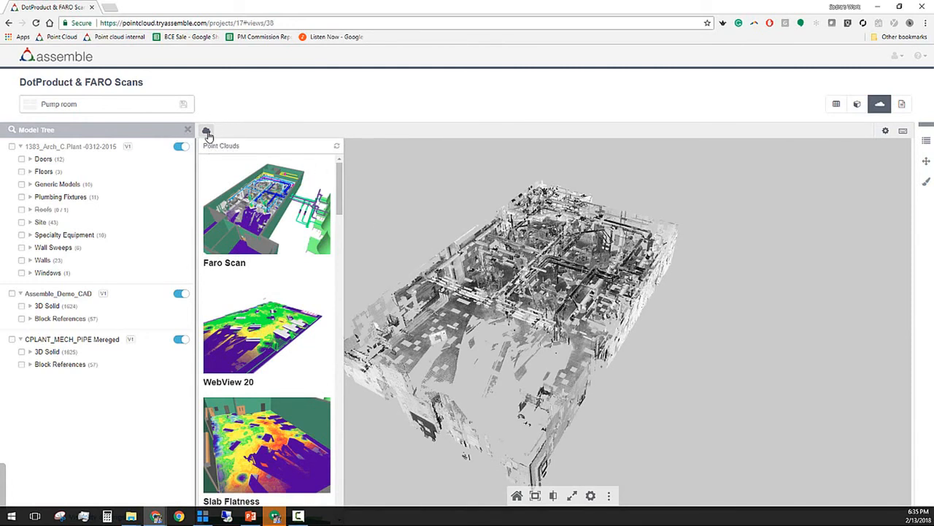
click(208, 130)
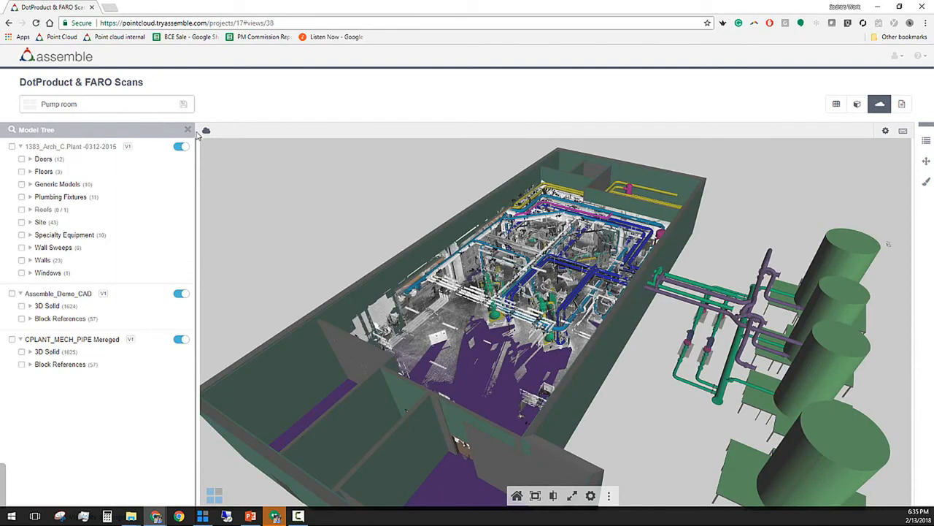
click(187, 130)
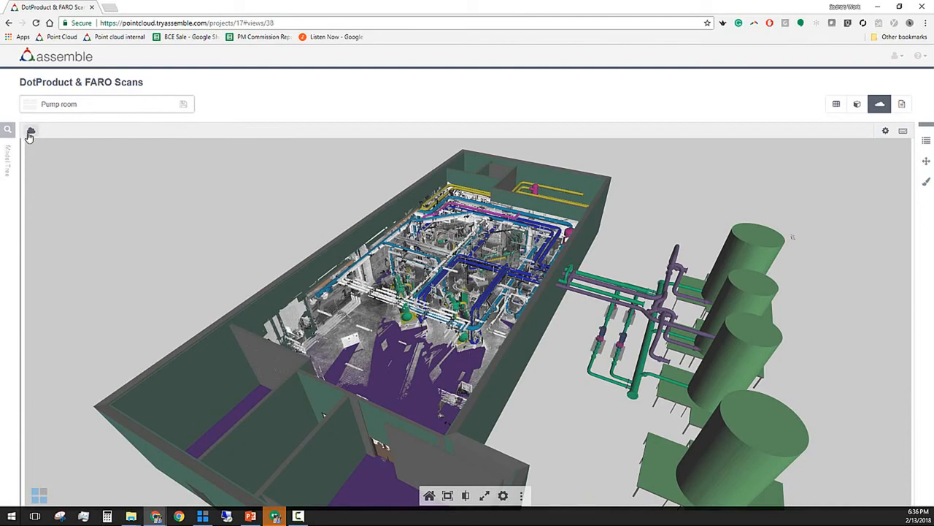
Step: Load the Deviation slab heat map from the Point Clouds list and dismiss the popup
click(30, 130)
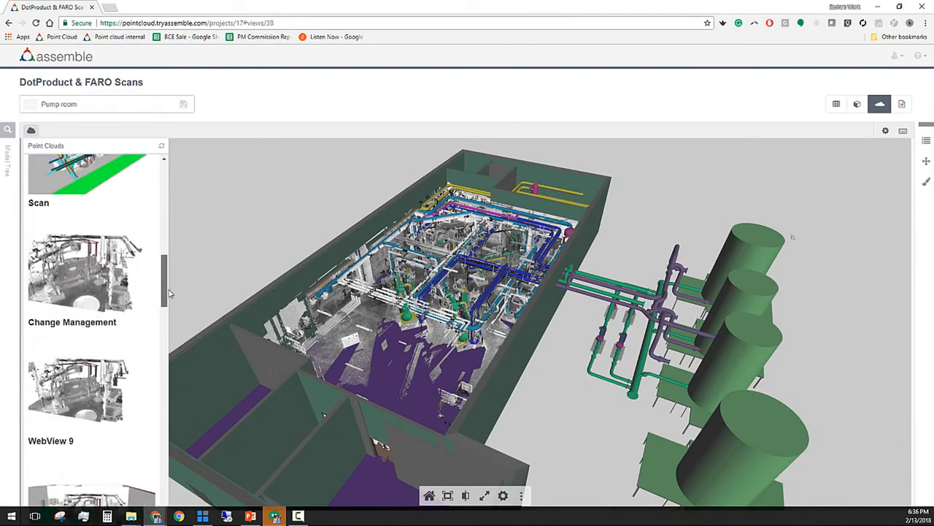
scroll(down, 3)
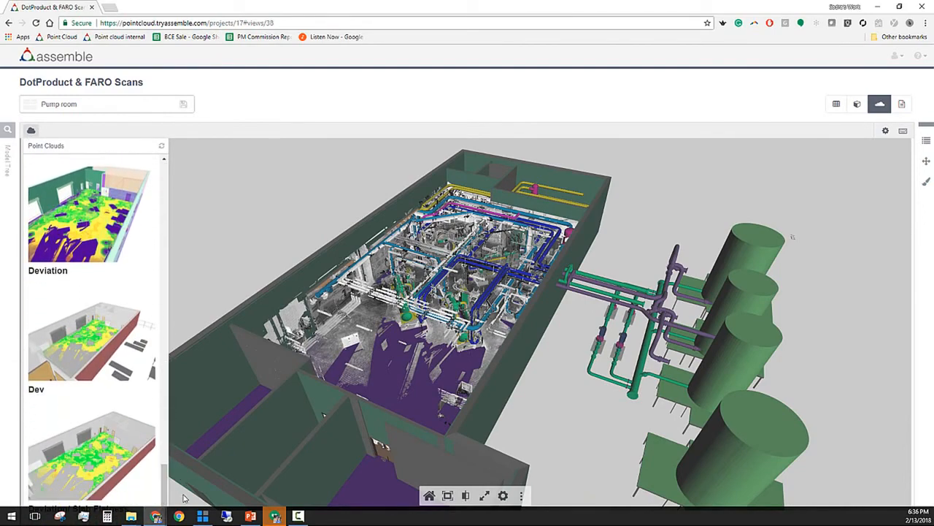
click(91, 453)
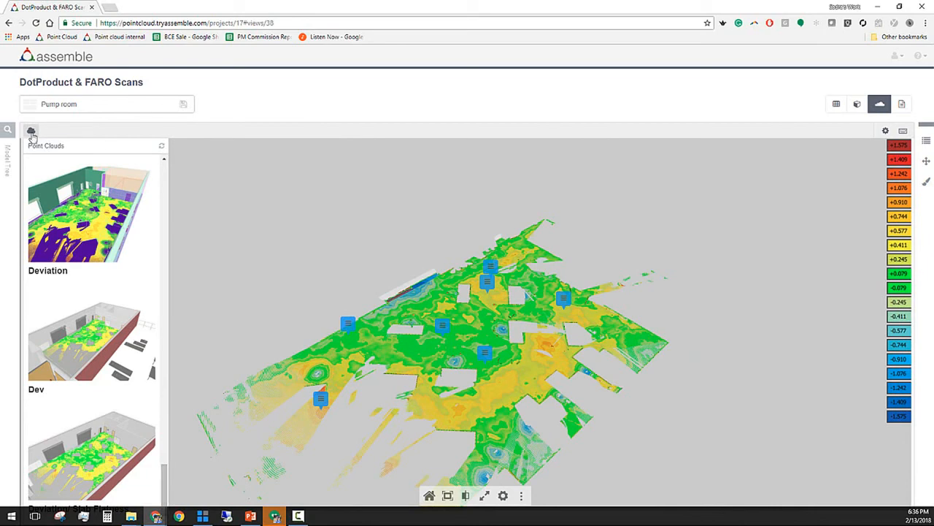
click(31, 130)
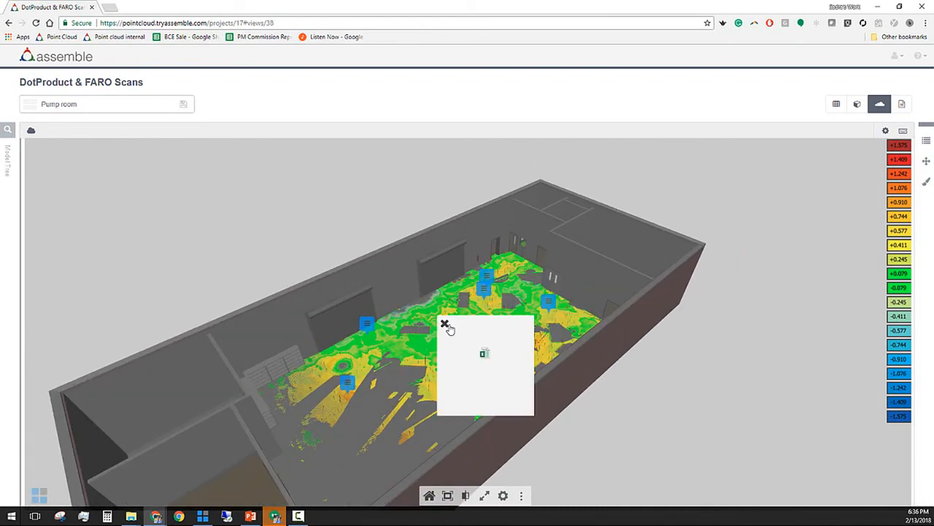
click(444, 324)
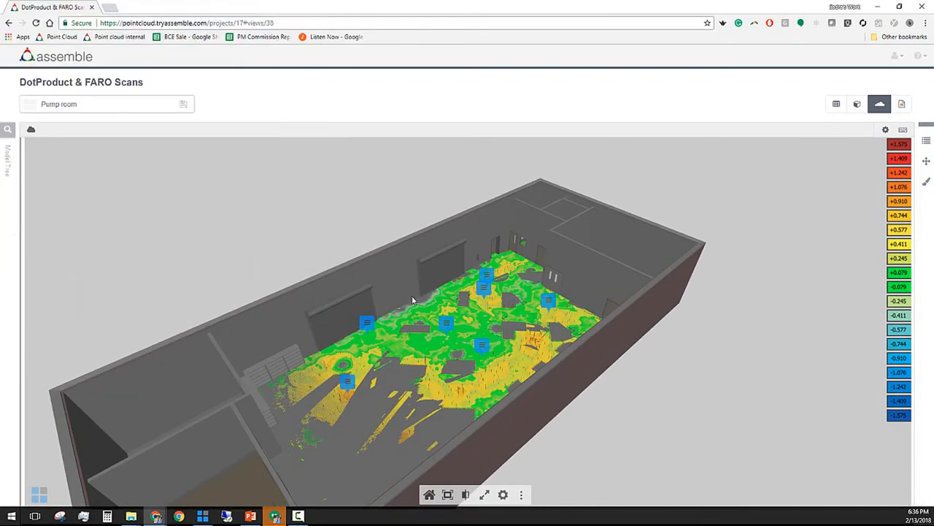